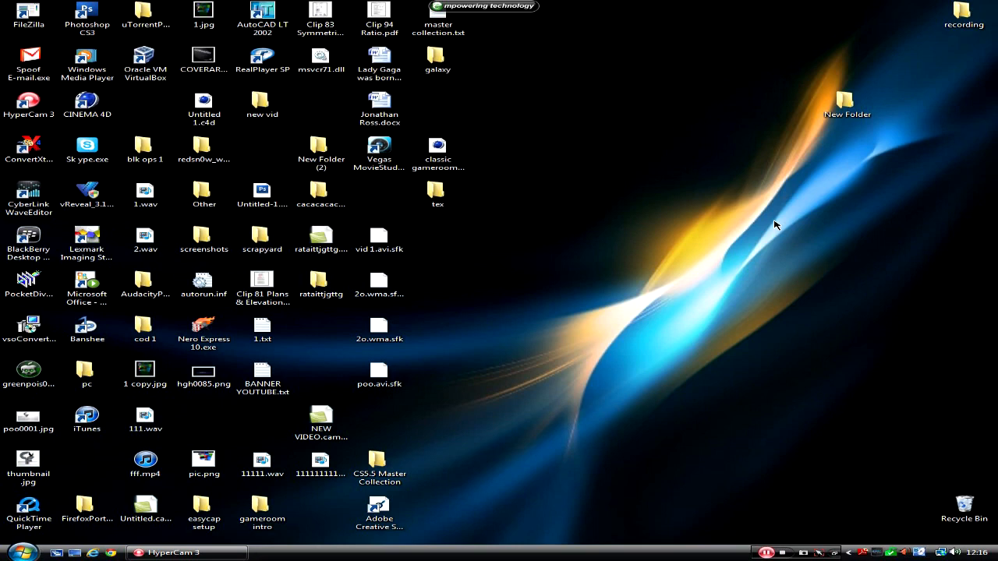
{"action": "mouse_move", "coordinate": [750, 242]}
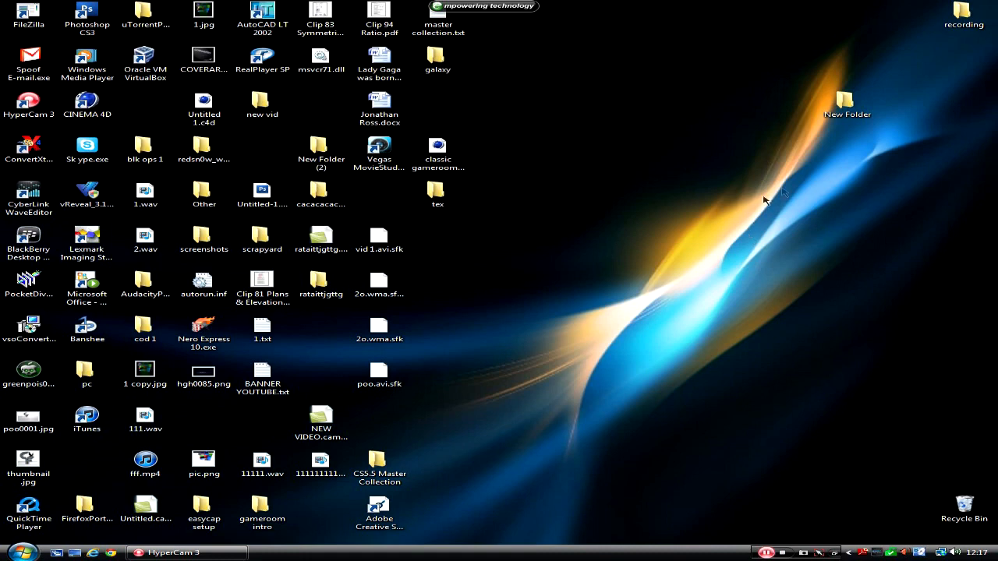
{"action": "mouse_move", "coordinate": [791, 131]}
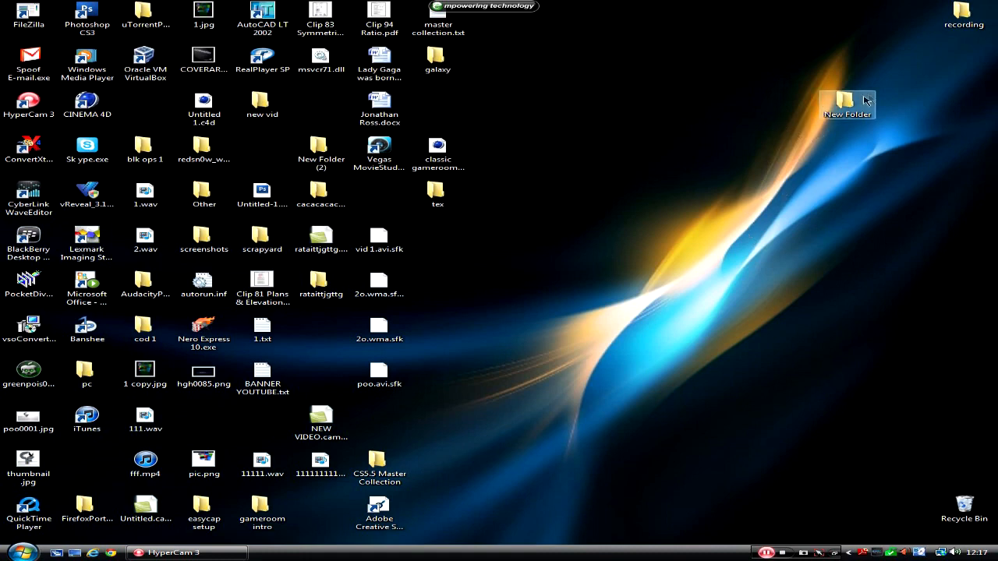
Step: Launch VirtualDub.exe from the New Folder on the desktop
{"action": "double_click", "coordinate": [844, 96]}
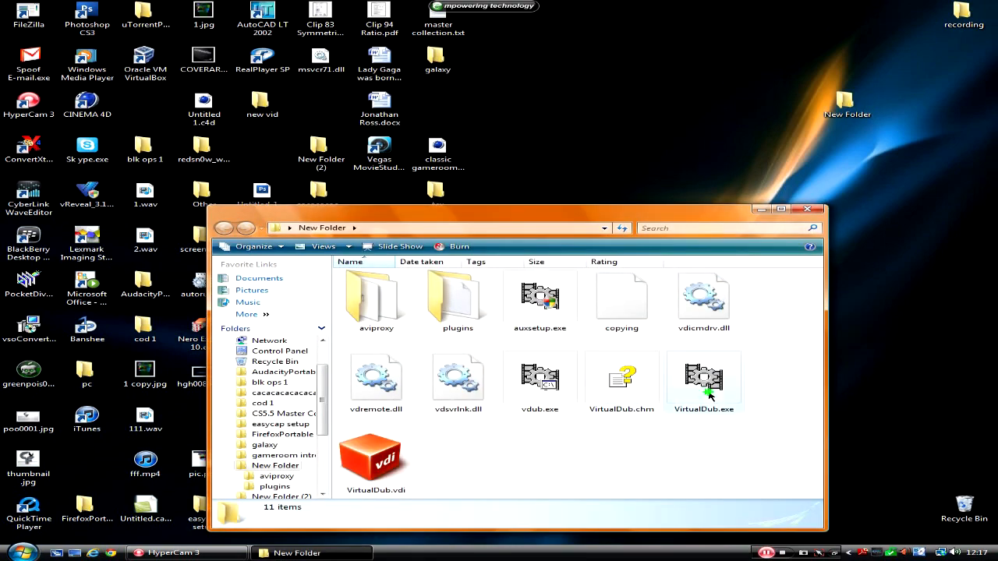
{"action": "double_click", "coordinate": [705, 376]}
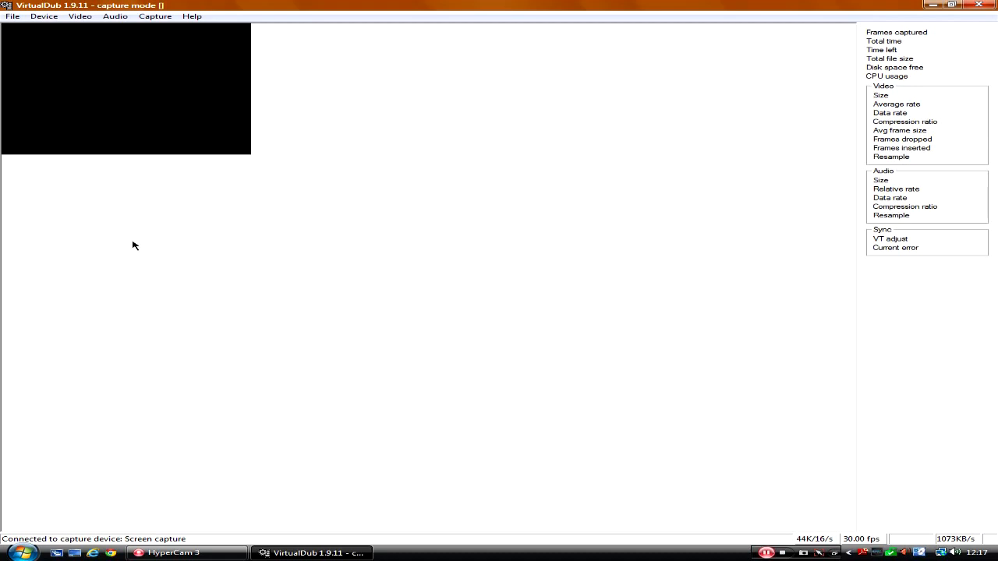
{"action": "mouse_move", "coordinate": [94, 109]}
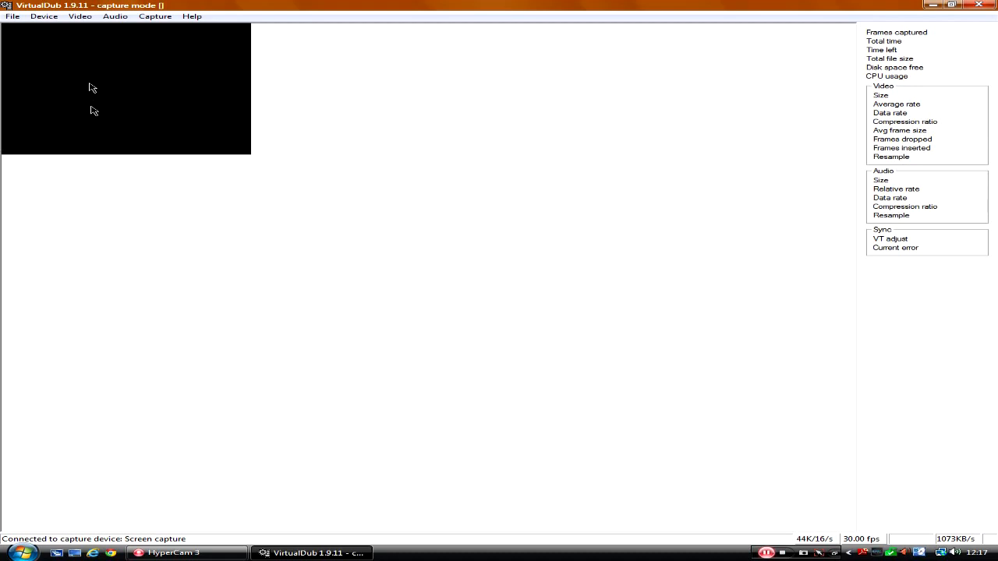
Step: Switch the capture device to 1 Syntek STK1160 (DirectShow)
{"action": "left_click", "coordinate": [42, 16]}
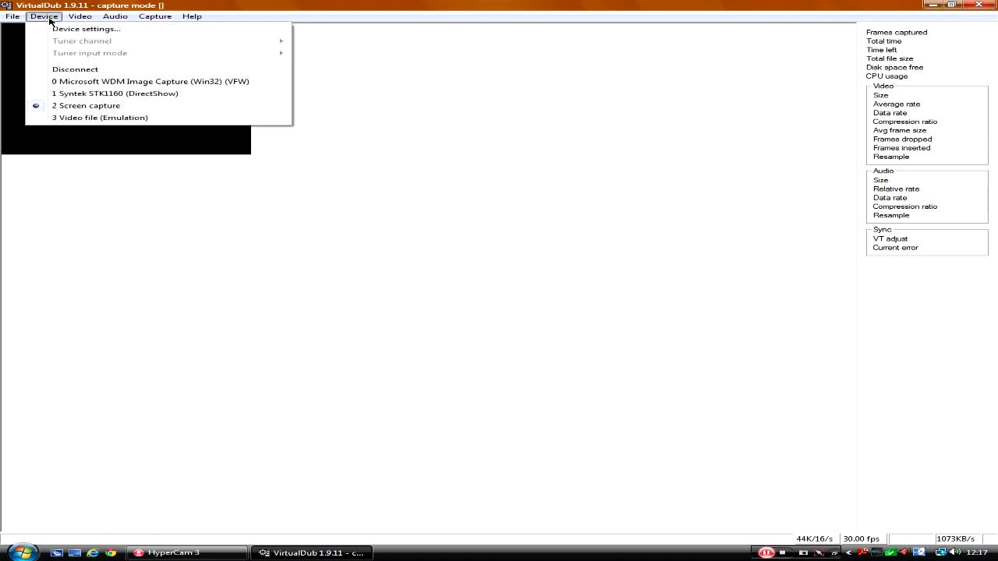
{"action": "mouse_move", "coordinate": [98, 103]}
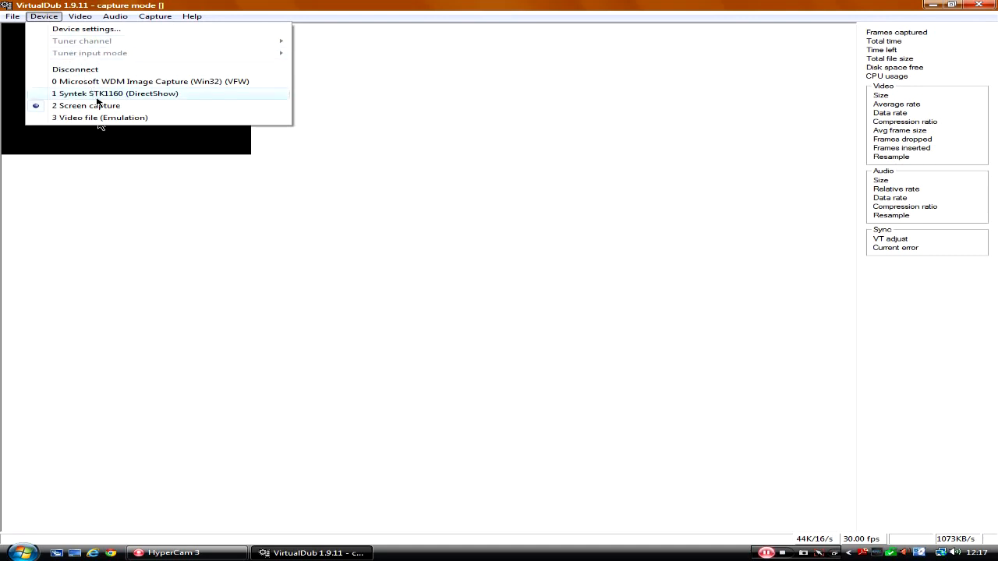
{"action": "left_click", "coordinate": [116, 93]}
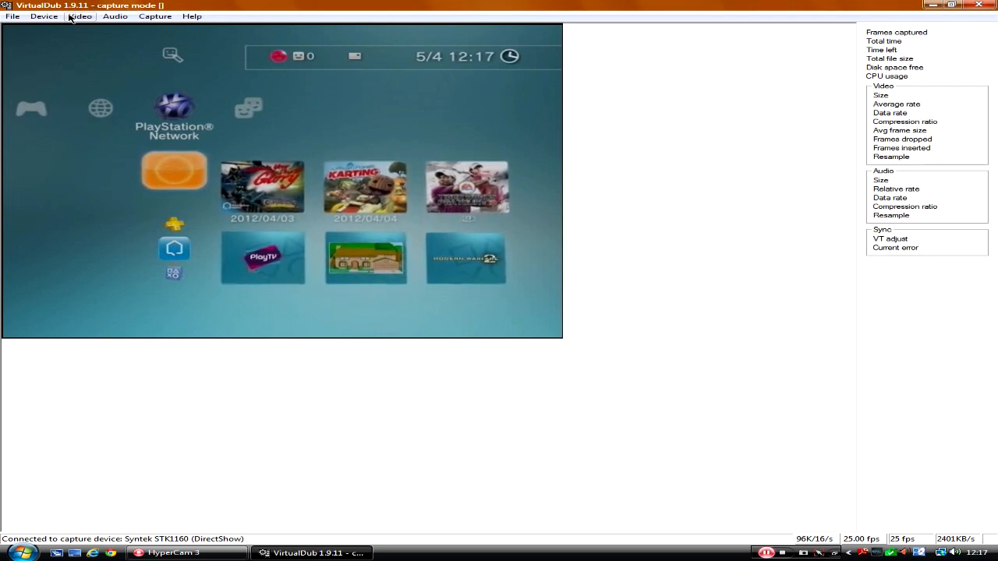
Step: Display incoming video as Preview with Video SVideo source and bring up the stream format properties
{"action": "left_click", "coordinate": [78, 16]}
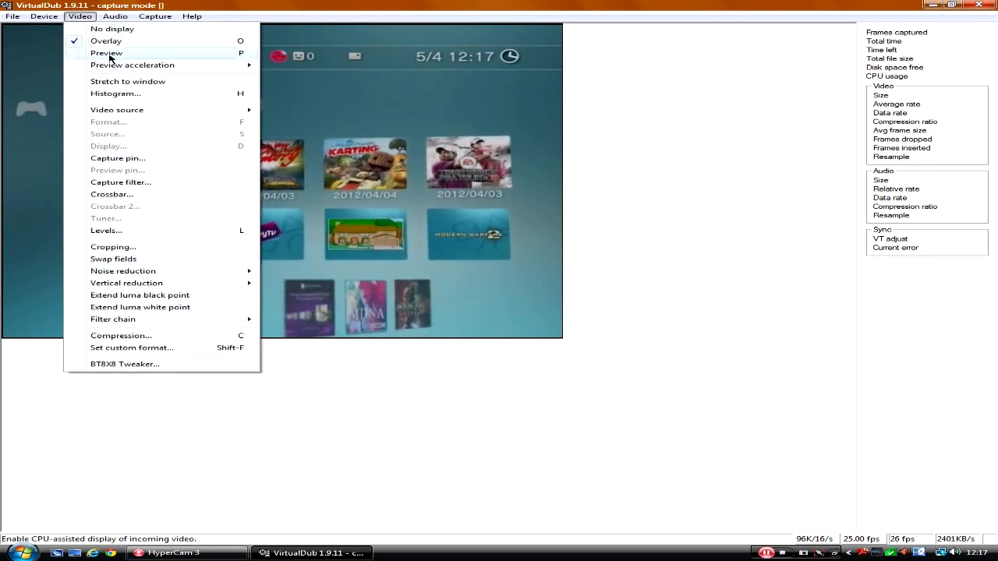
{"action": "left_click", "coordinate": [106, 53]}
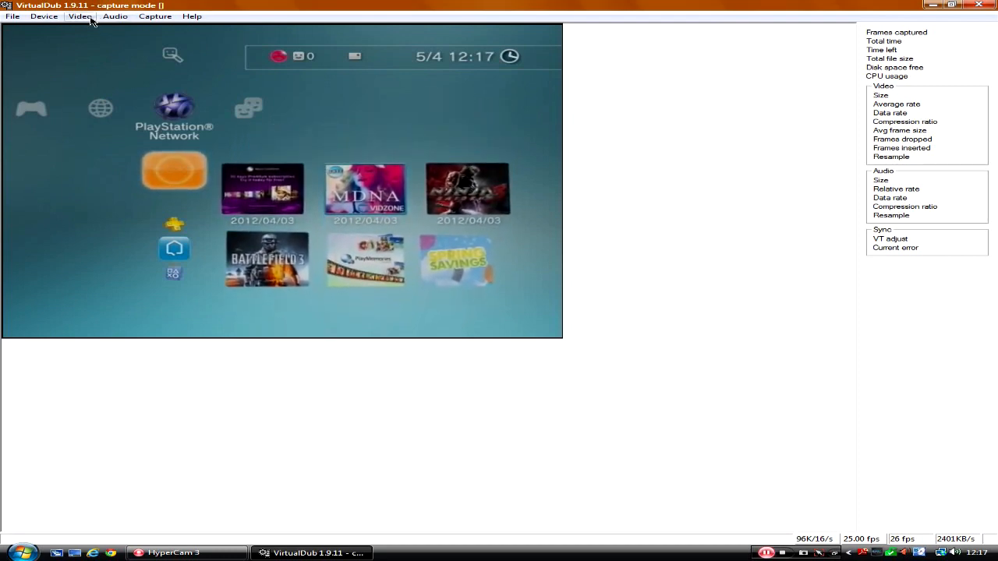
{"action": "left_click", "coordinate": [81, 17]}
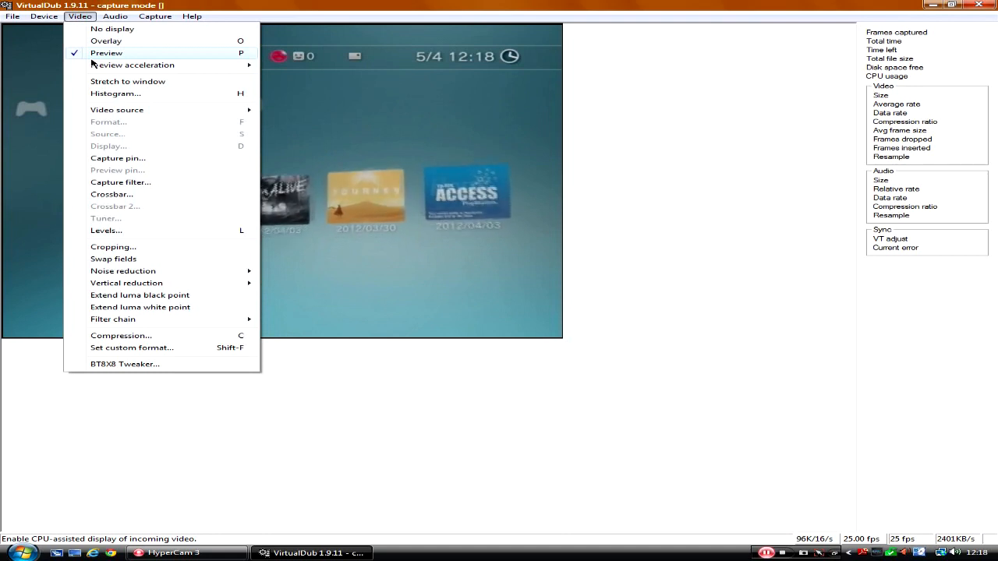
{"action": "mouse_move", "coordinate": [162, 63]}
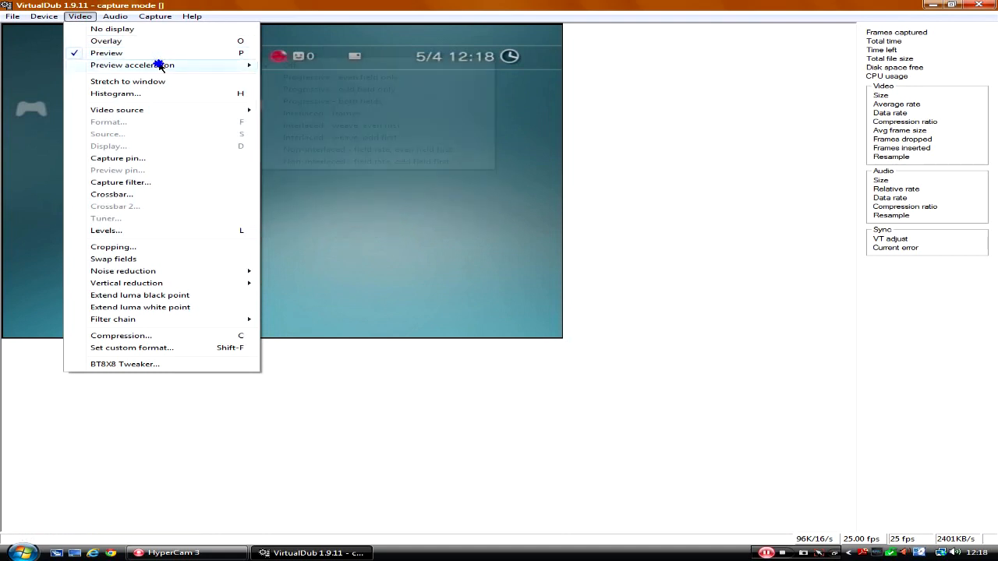
{"action": "mouse_move", "coordinate": [168, 81]}
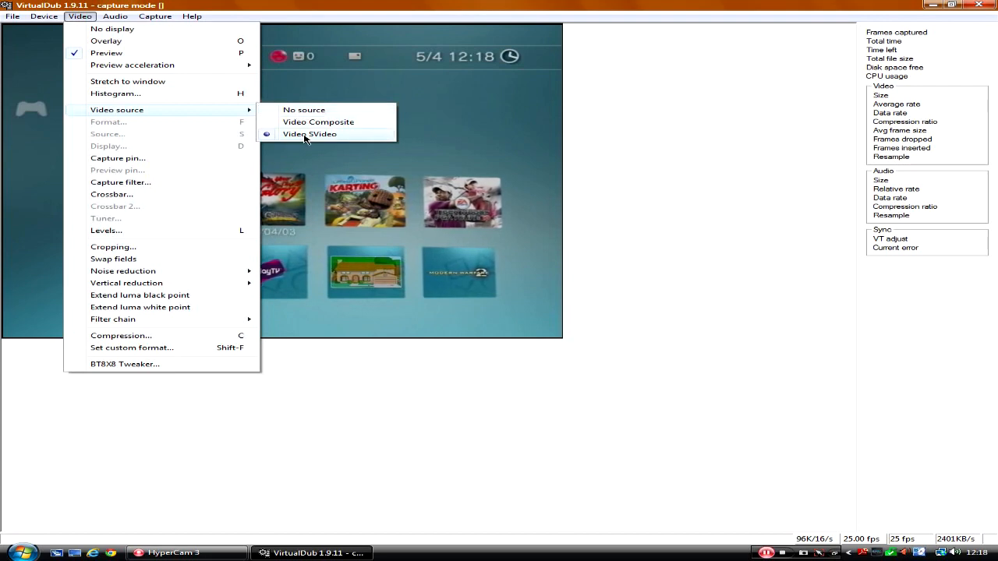
{"action": "mouse_move", "coordinate": [216, 106]}
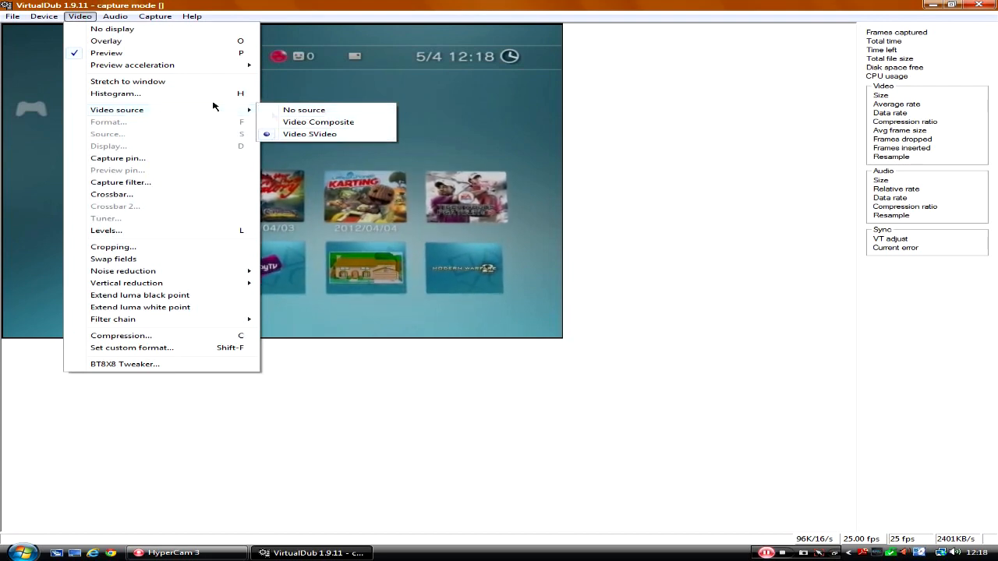
{"action": "left_click", "coordinate": [302, 109]}
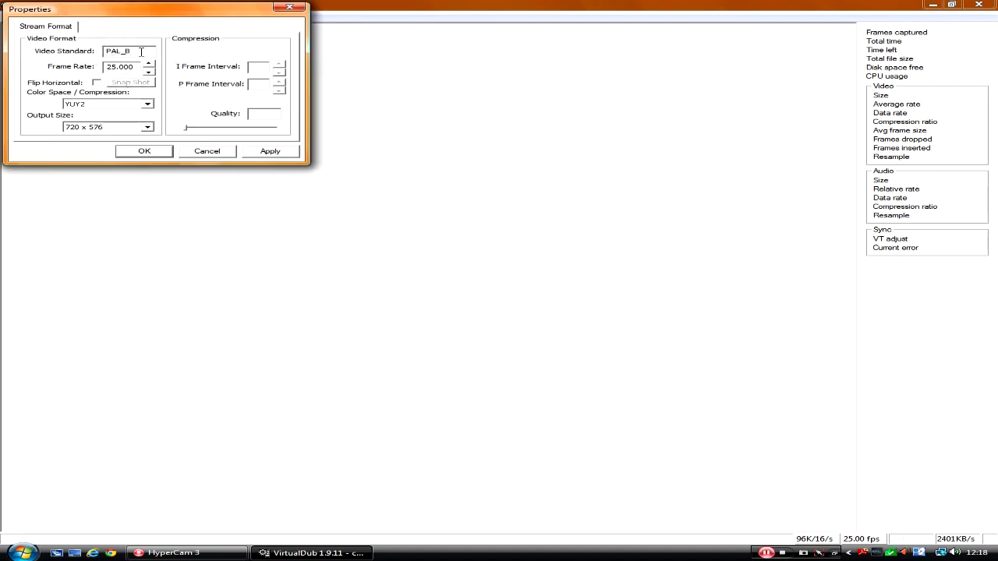
{"action": "mouse_move", "coordinate": [106, 78]}
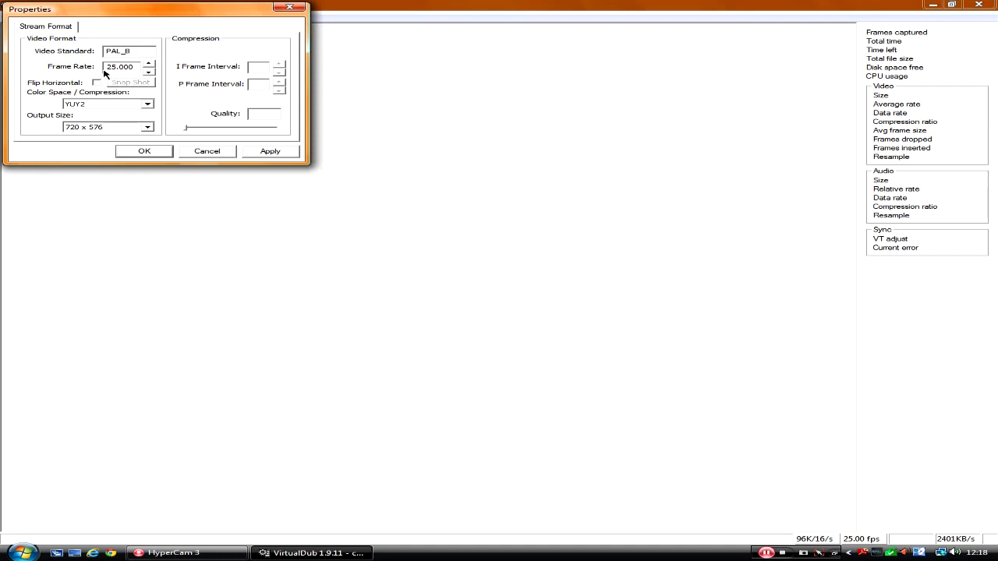
{"action": "mouse_move", "coordinate": [156, 72]}
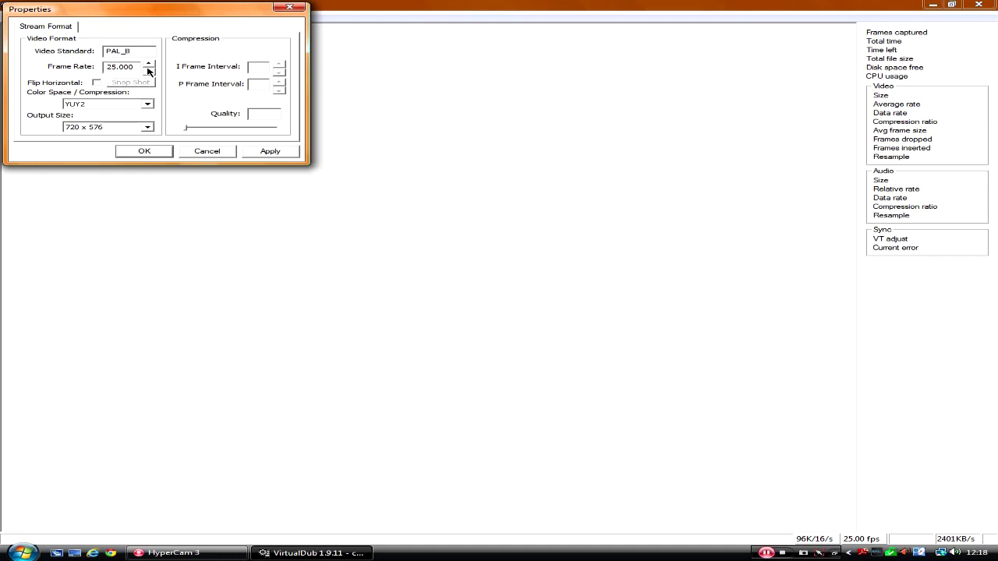
{"action": "mouse_move", "coordinate": [66, 103]}
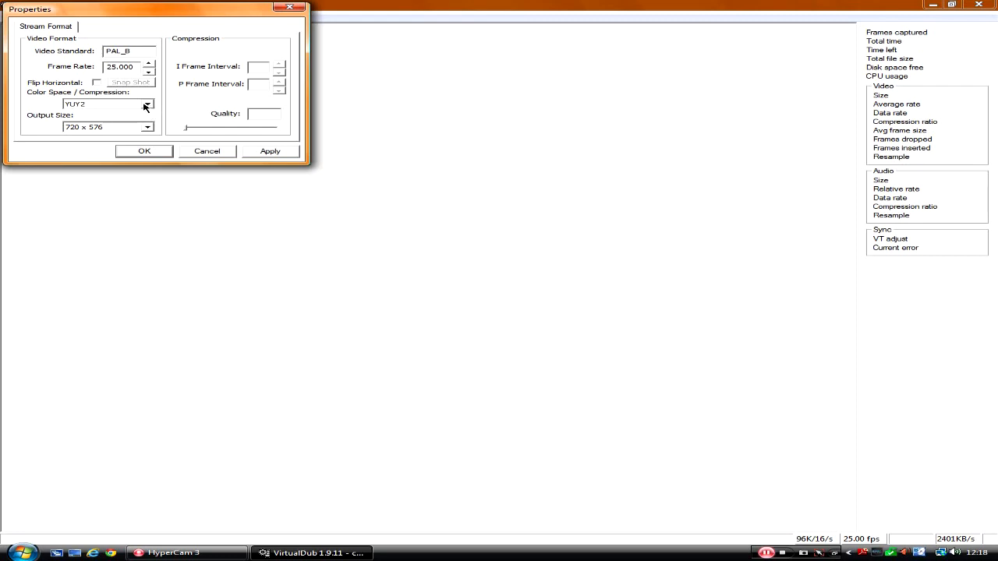
Step: Keep YUY2 colour space and choose the output frame size for the PAL_B 25 fps stream
{"action": "left_click", "coordinate": [147, 103]}
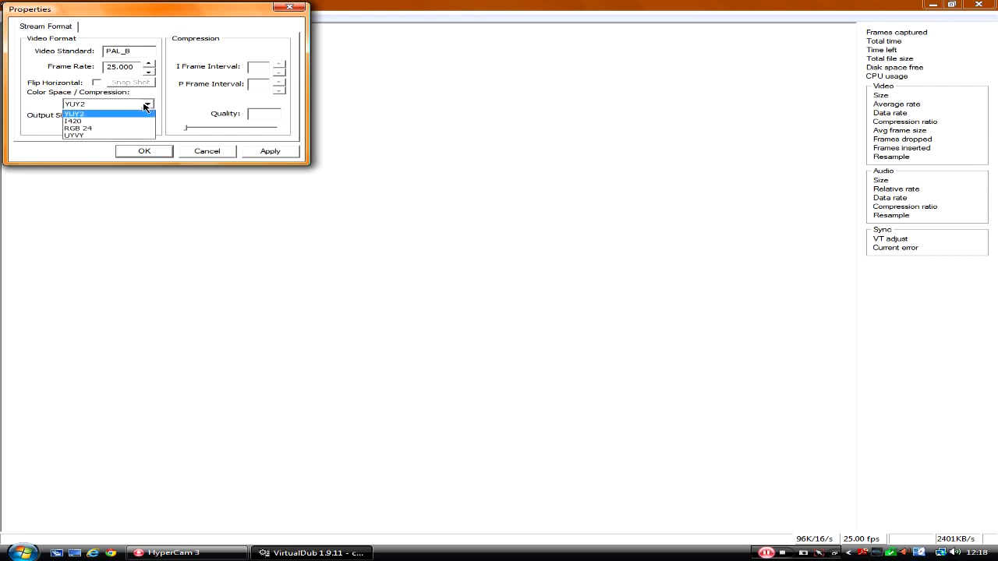
{"action": "left_click", "coordinate": [81, 113]}
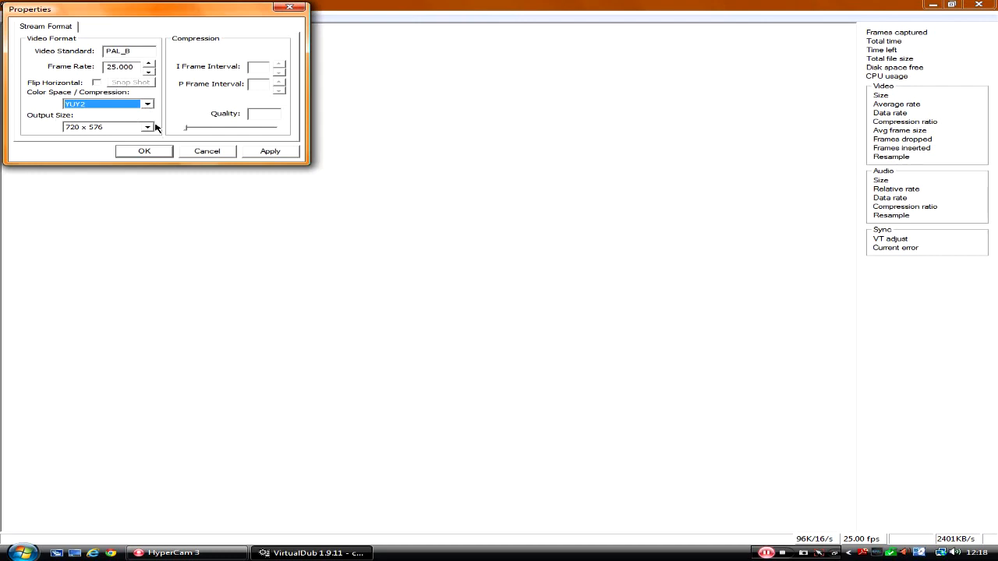
{"action": "left_click", "coordinate": [146, 128]}
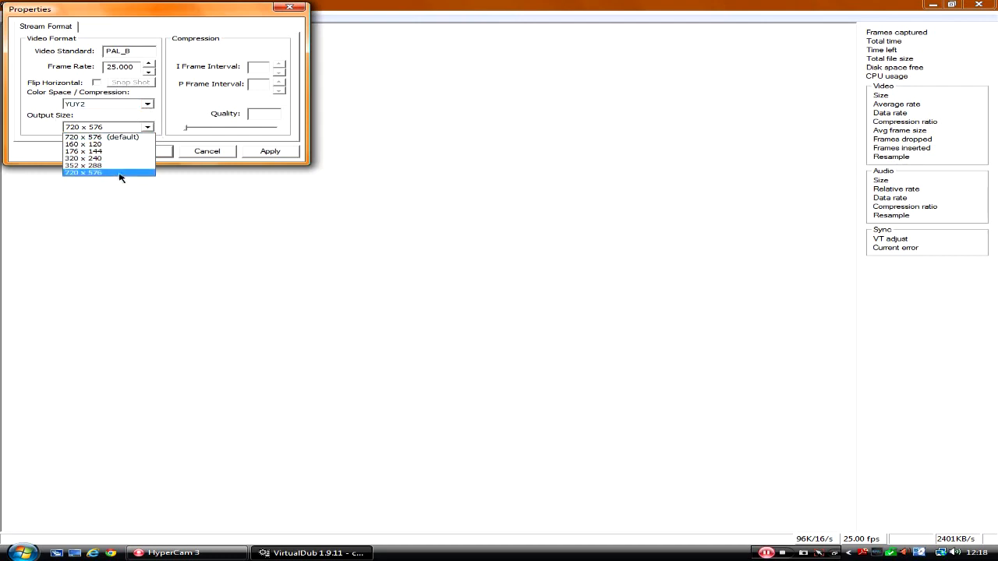
{"action": "mouse_move", "coordinate": [97, 181]}
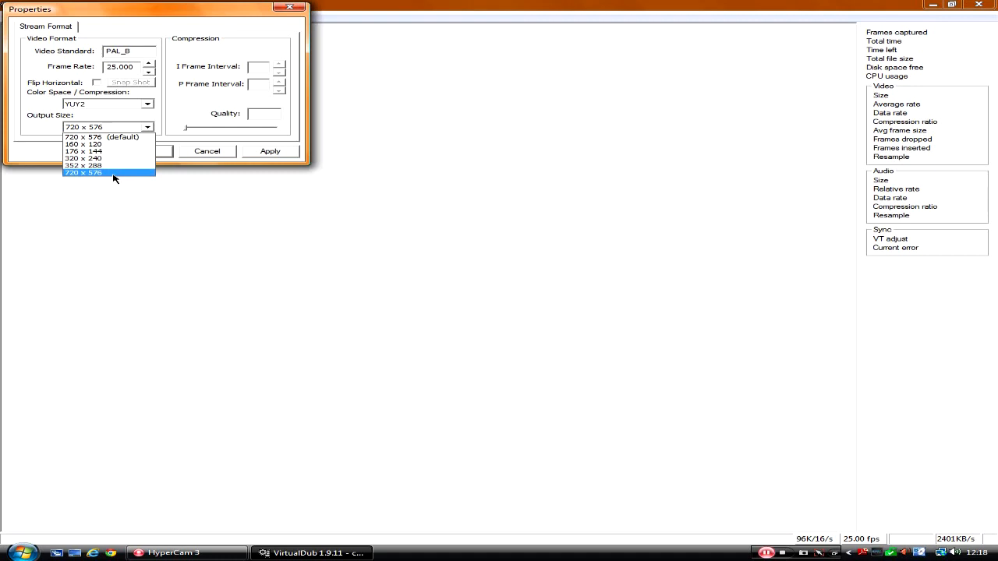
{"action": "left_click", "coordinate": [85, 175]}
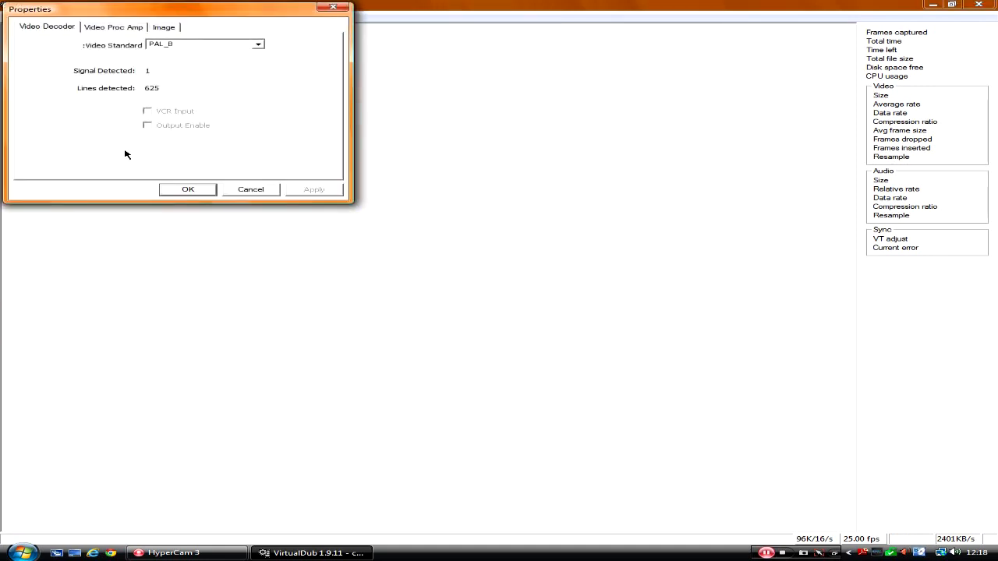
{"action": "mouse_move", "coordinate": [159, 56]}
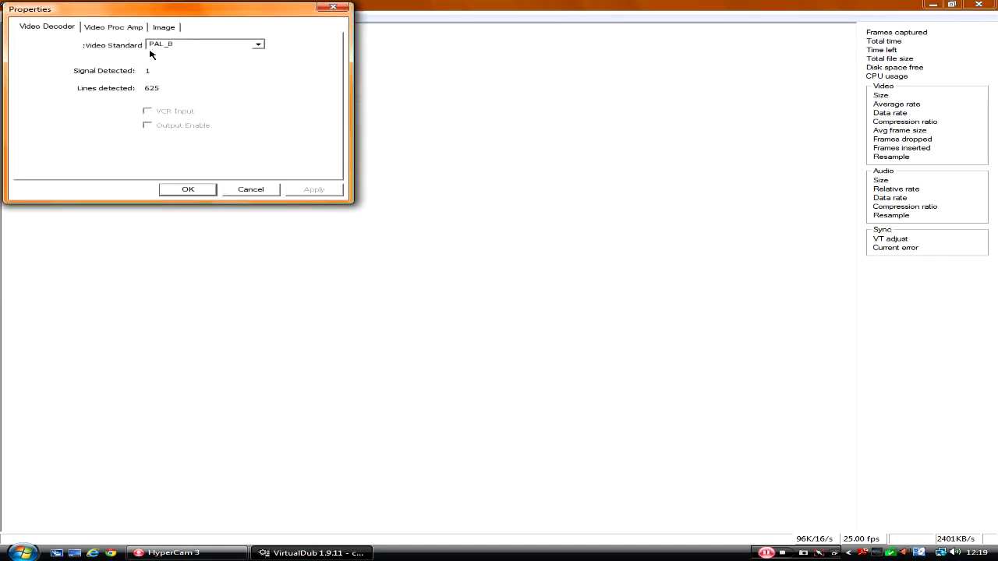
Step: Review the Video Proc Amp and Image settings showing PAL_B and S-Video source
{"action": "left_click", "coordinate": [107, 30]}
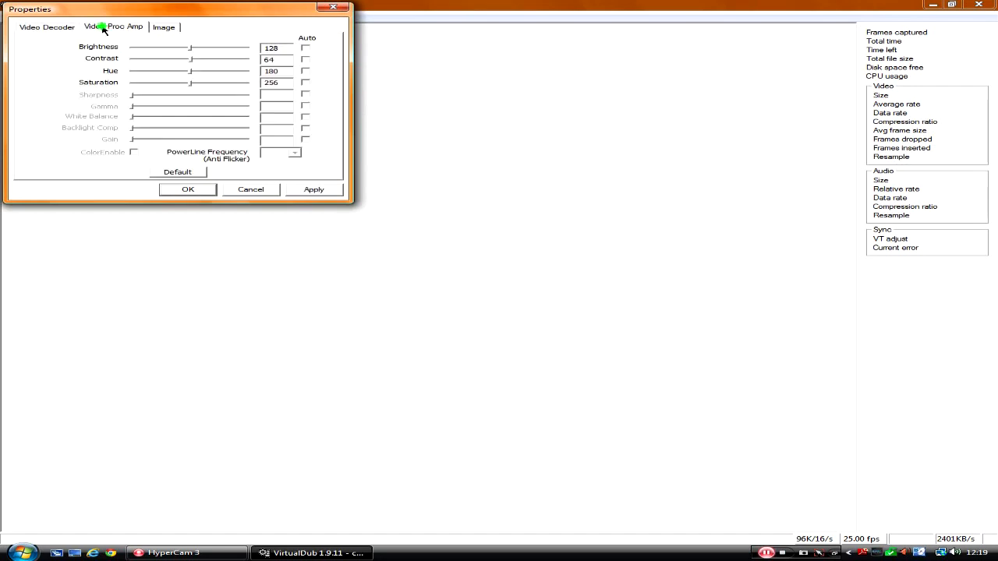
{"action": "left_click", "coordinate": [166, 28]}
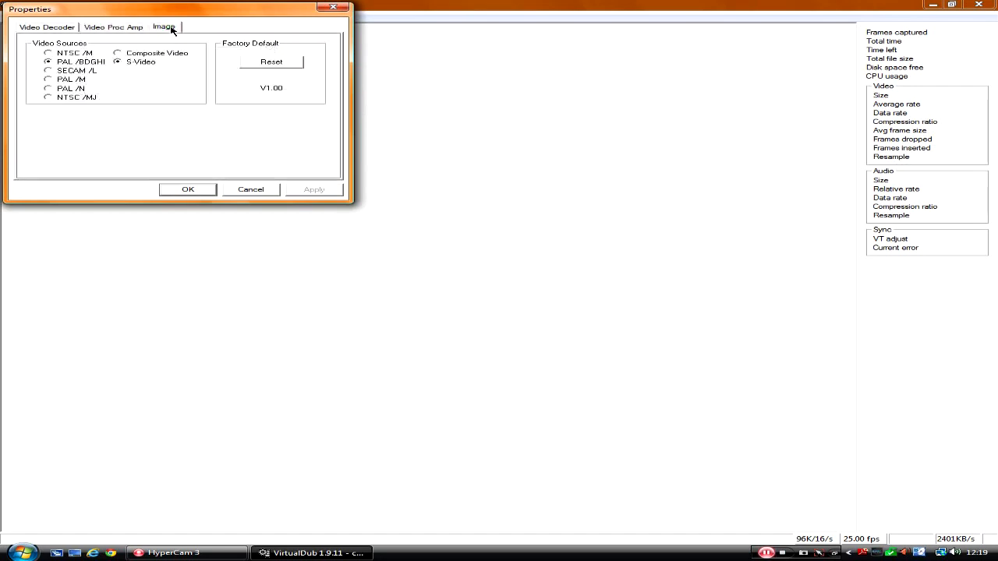
{"action": "mouse_move", "coordinate": [137, 73]}
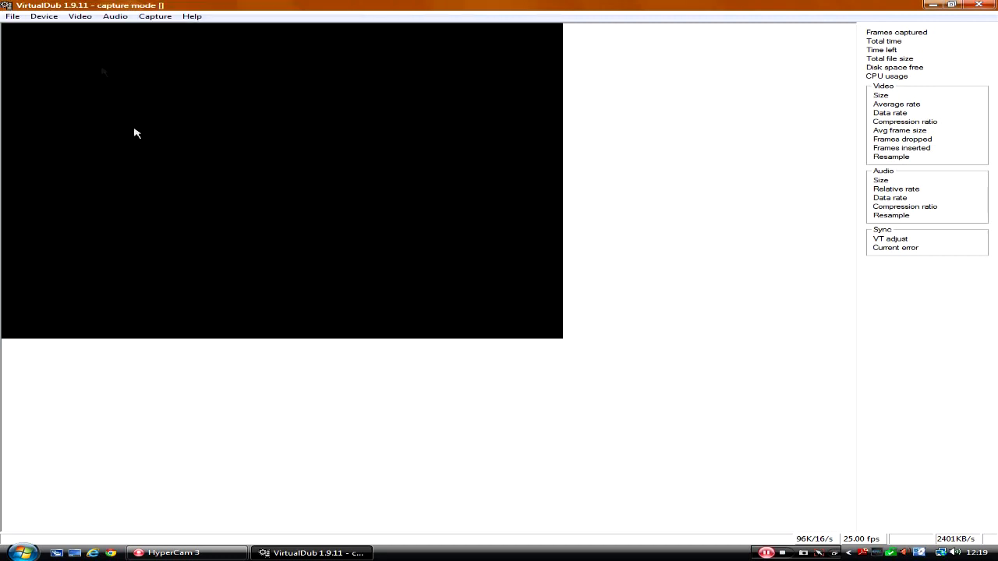
Step: Browse the Video and Audio menus while the PlayStation preview plays
{"action": "left_click", "coordinate": [75, 16]}
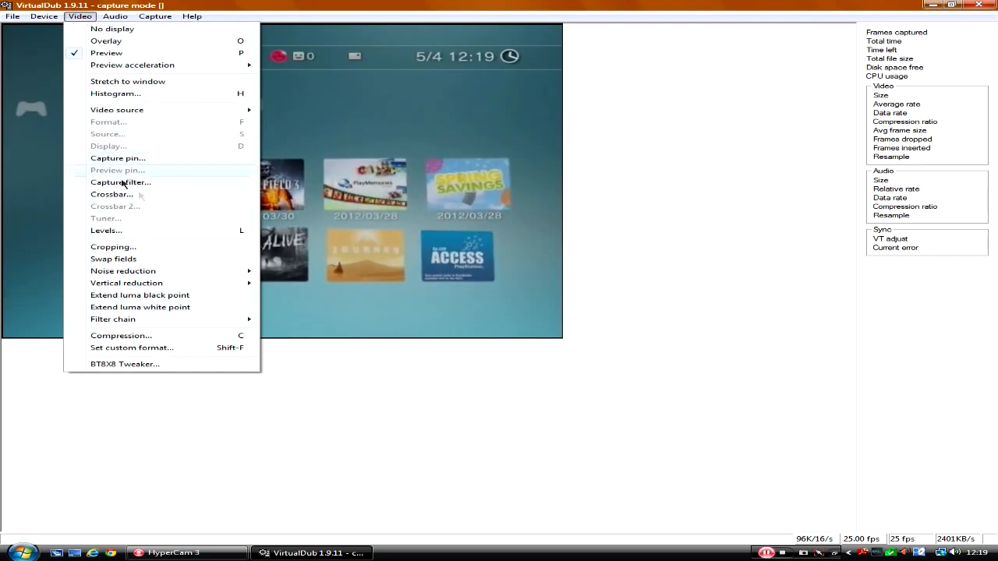
{"action": "mouse_move", "coordinate": [91, 94]}
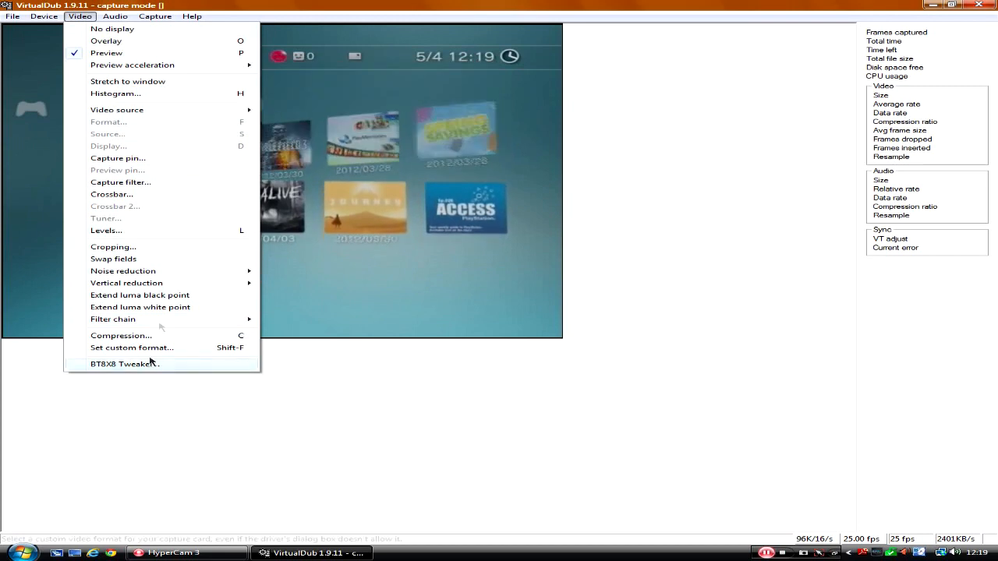
{"action": "left_click", "coordinate": [115, 15]}
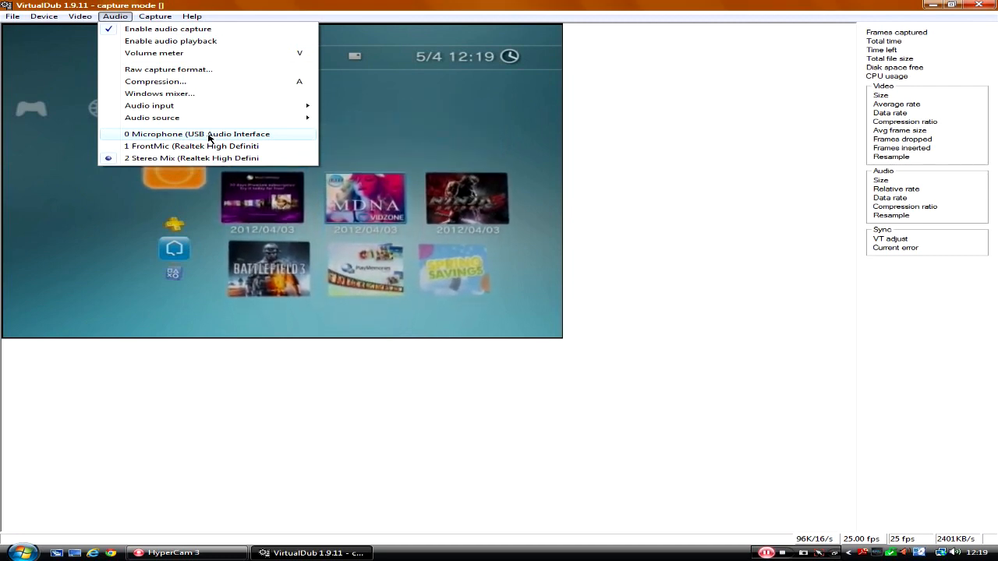
{"action": "mouse_move", "coordinate": [193, 146]}
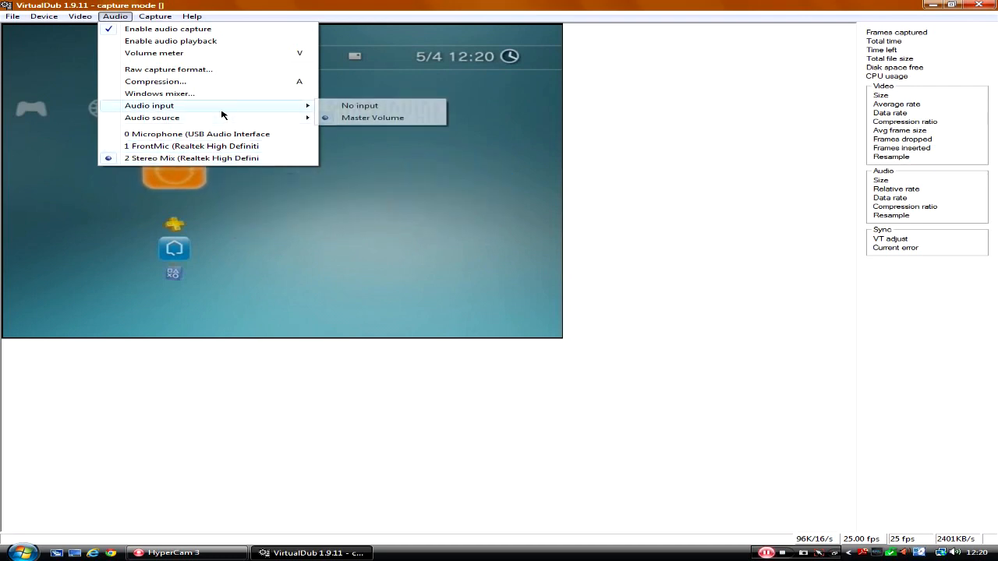
{"action": "mouse_move", "coordinate": [221, 118]}
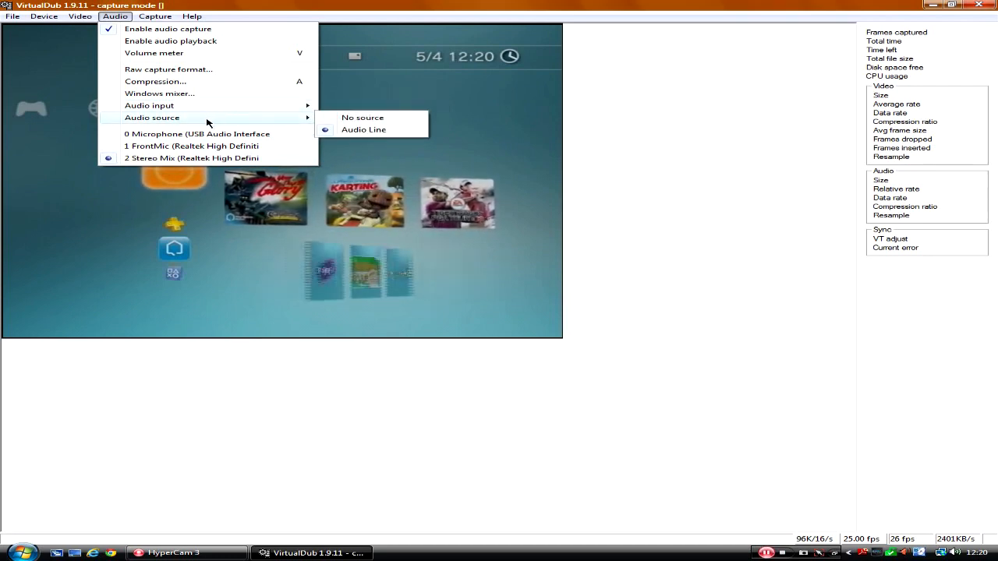
{"action": "mouse_move", "coordinate": [147, 81]}
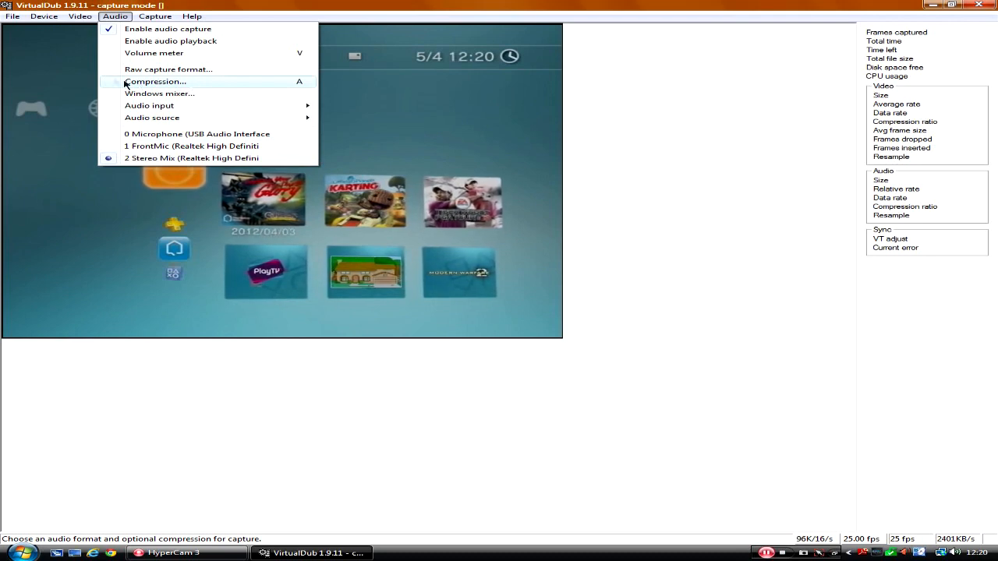
{"action": "mouse_move", "coordinate": [153, 53]}
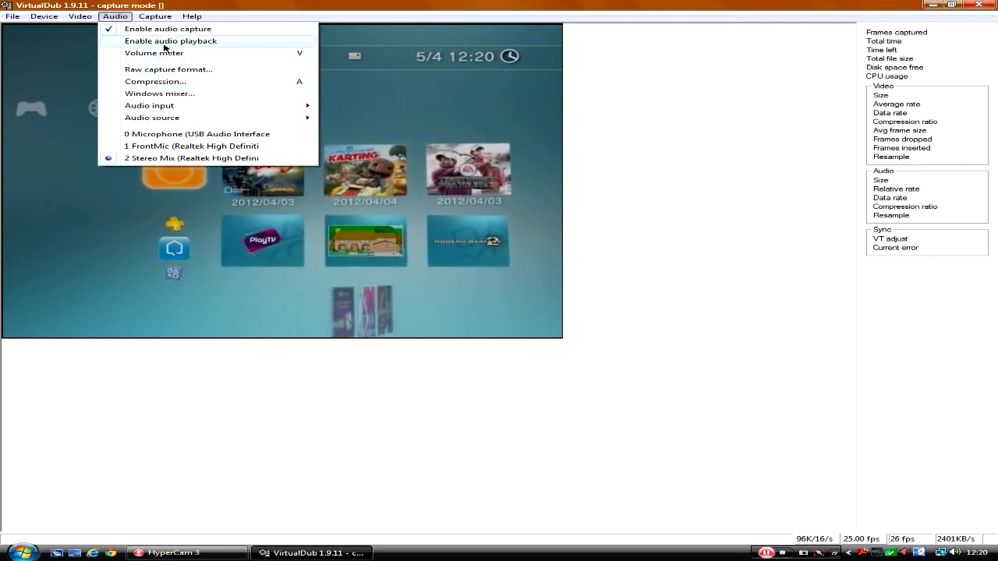
{"action": "mouse_move", "coordinate": [202, 53]}
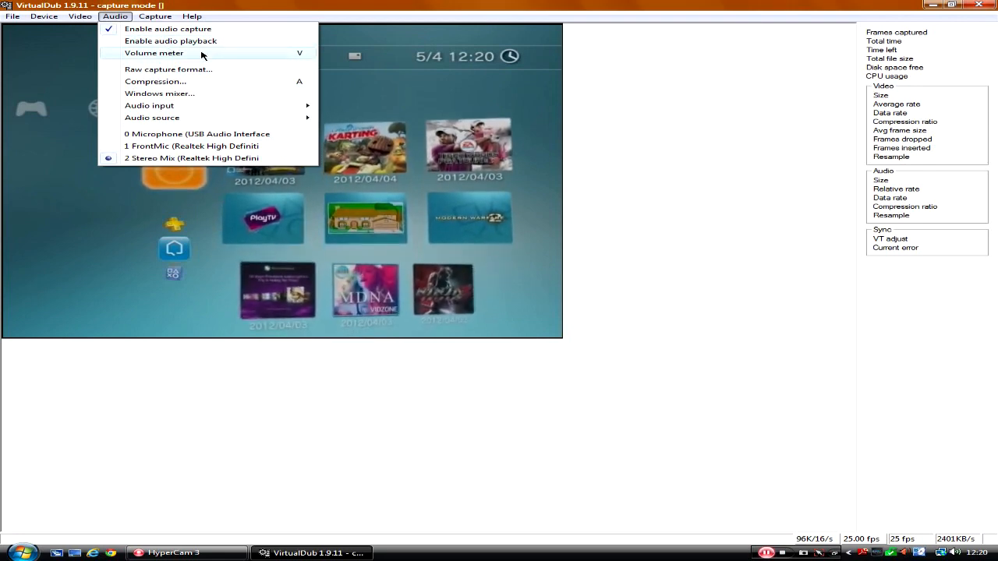
Step: Bring up the Capture menu after checking Stereo Mix, Master Volume input and Audio Line source
{"action": "left_click", "coordinate": [159, 15]}
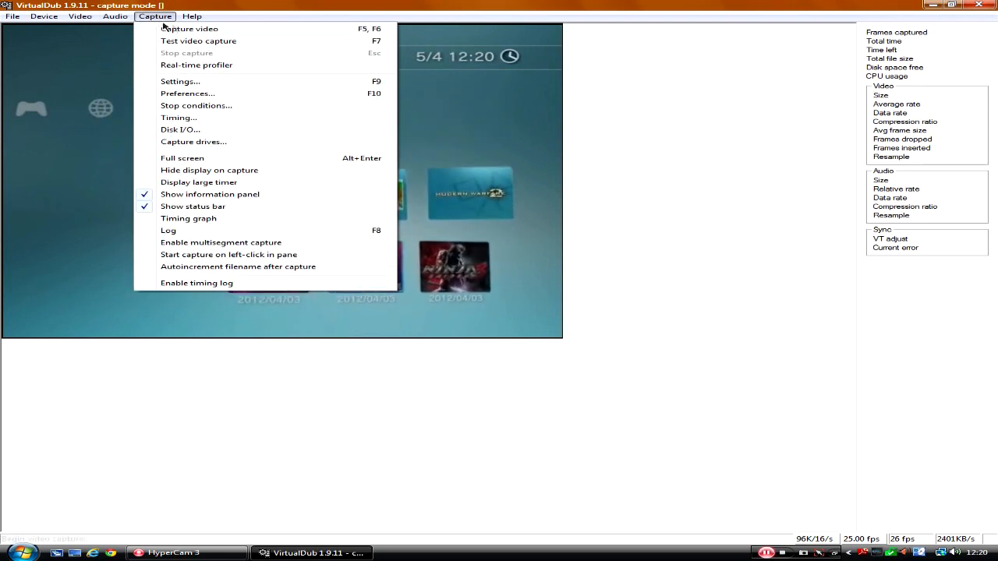
{"action": "mouse_move", "coordinate": [180, 81]}
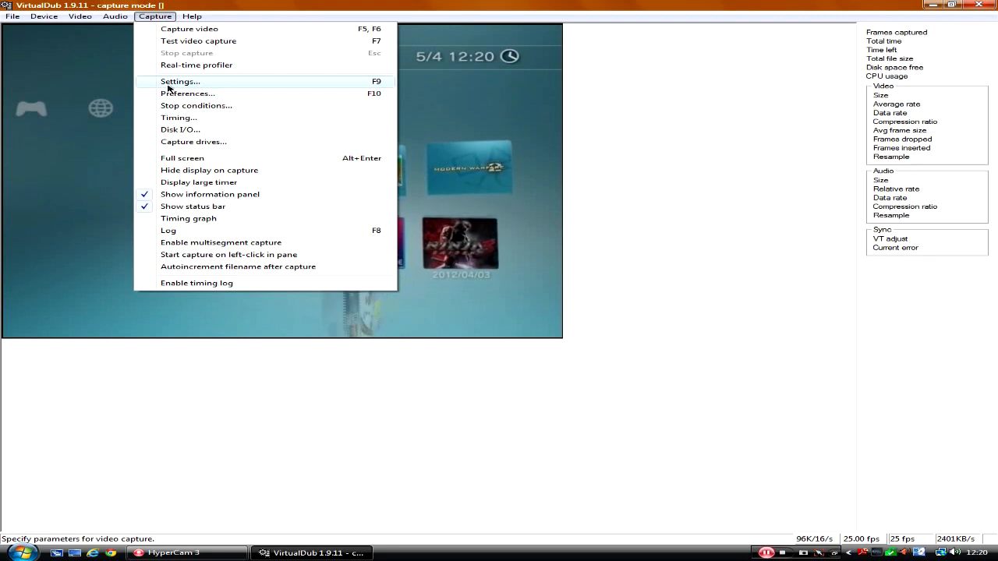
{"action": "mouse_move", "coordinate": [240, 124]}
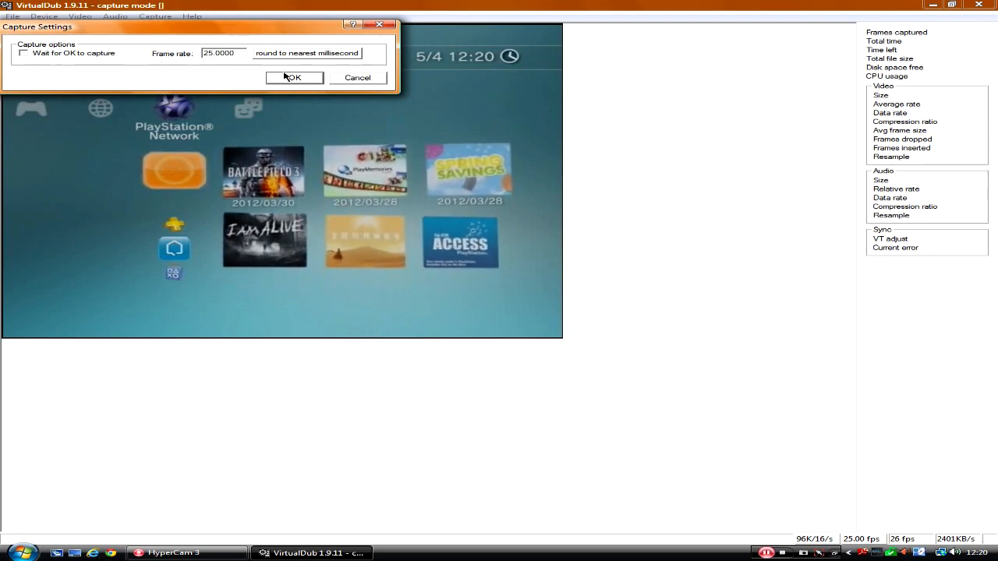
Step: Confirm the 25.0000 fps capture frame rate and return to the Capture menu
{"action": "left_click", "coordinate": [297, 78]}
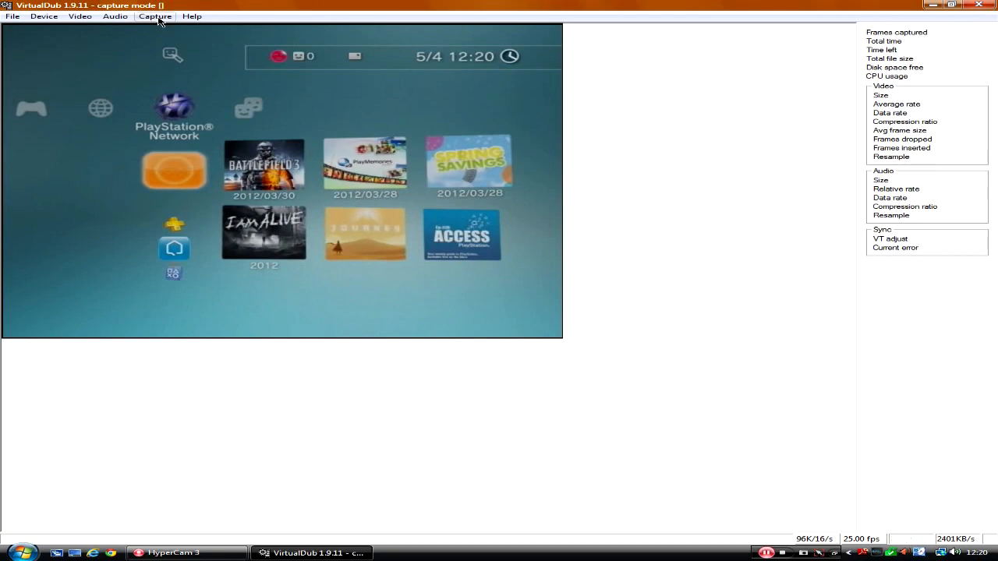
{"action": "left_click", "coordinate": [156, 16]}
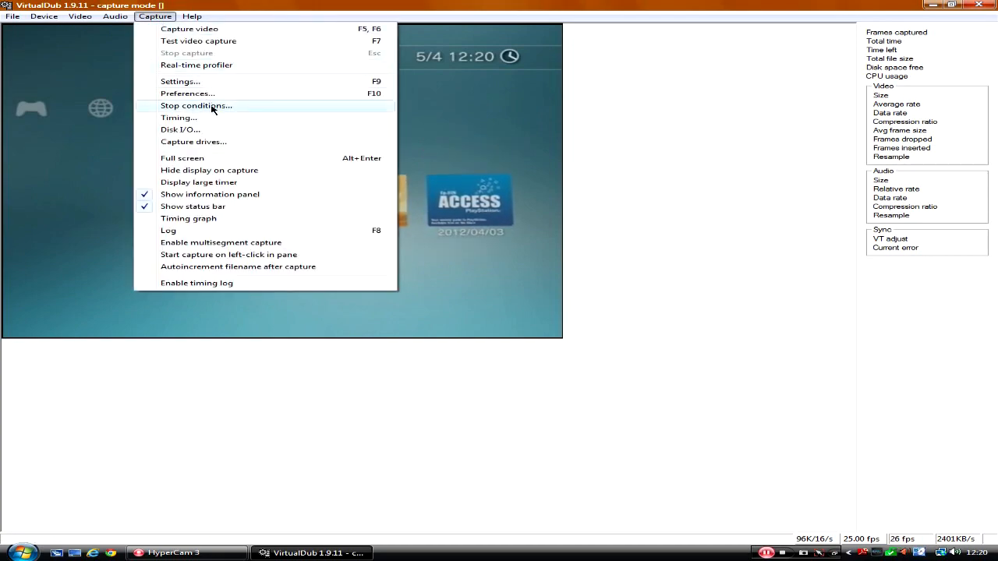
Step: Apply timing: drop/insert null frames, resample audio to sync, automatic latency, audio timestamps
{"action": "left_click", "coordinate": [178, 117]}
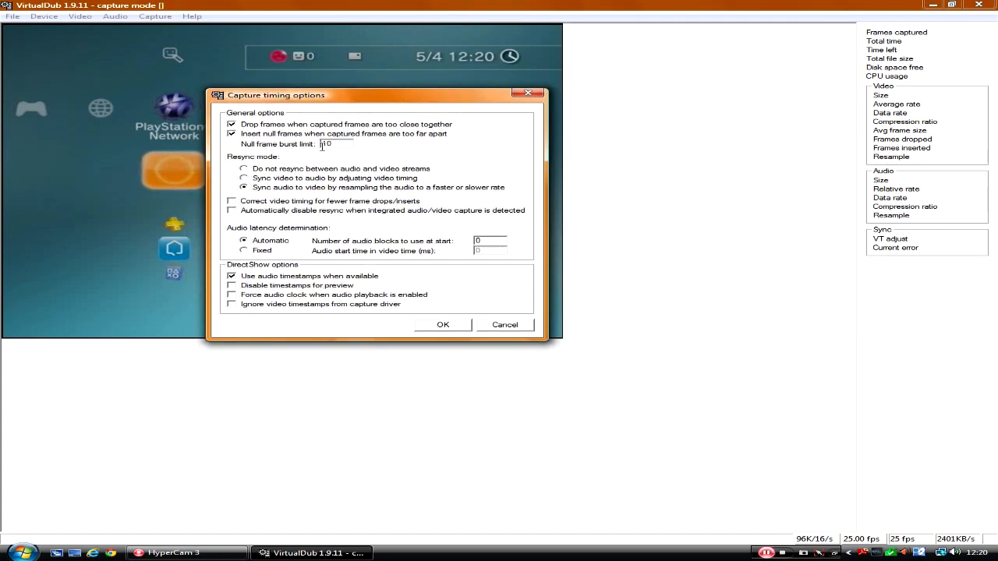
{"action": "left_click", "coordinate": [231, 134]}
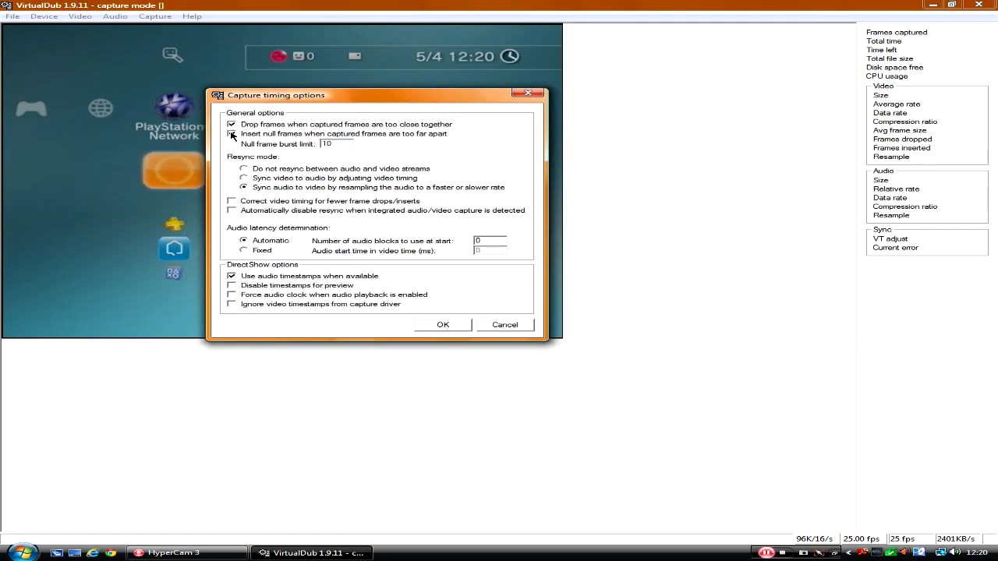
{"action": "left_click", "coordinate": [231, 134]}
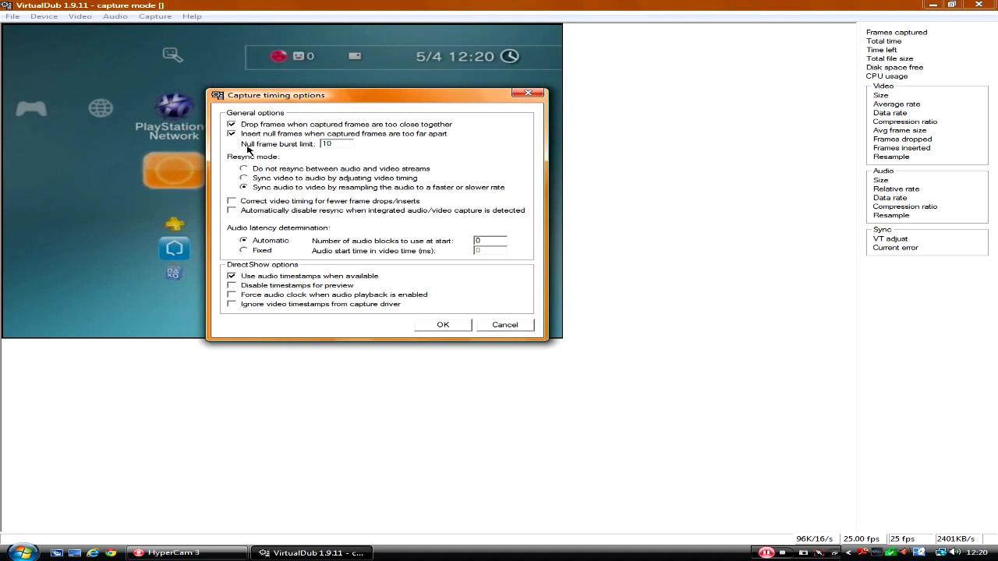
{"action": "left_click", "coordinate": [330, 143]}
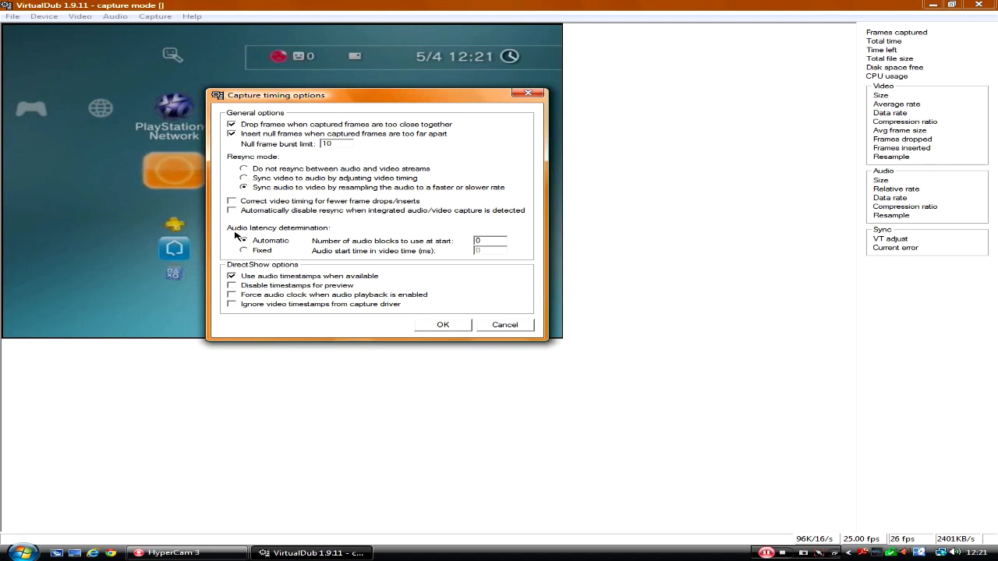
{"action": "left_click", "coordinate": [244, 240]}
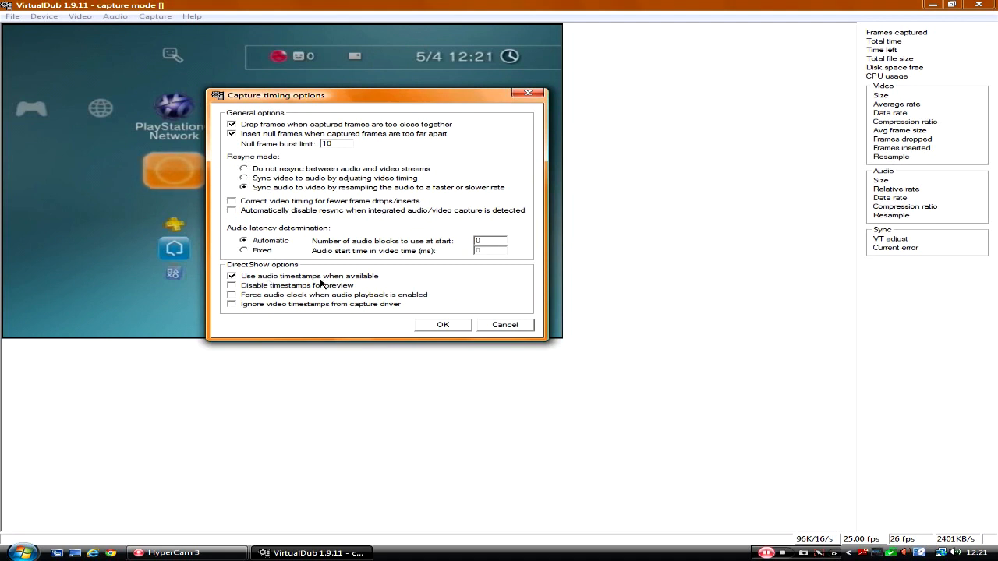
{"action": "mouse_move", "coordinate": [429, 326]}
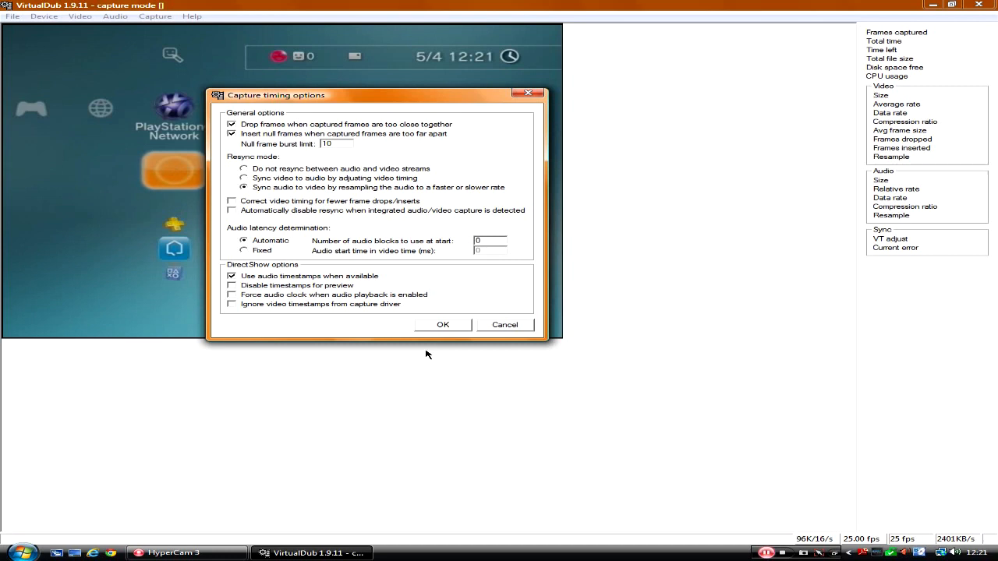
{"action": "left_click", "coordinate": [443, 325]}
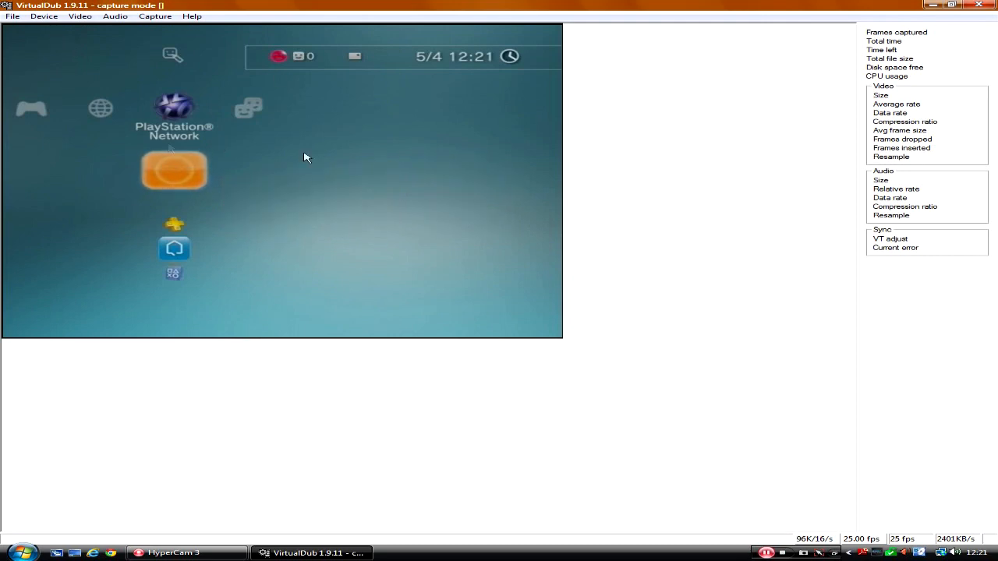
{"action": "mouse_move", "coordinate": [50, 28]}
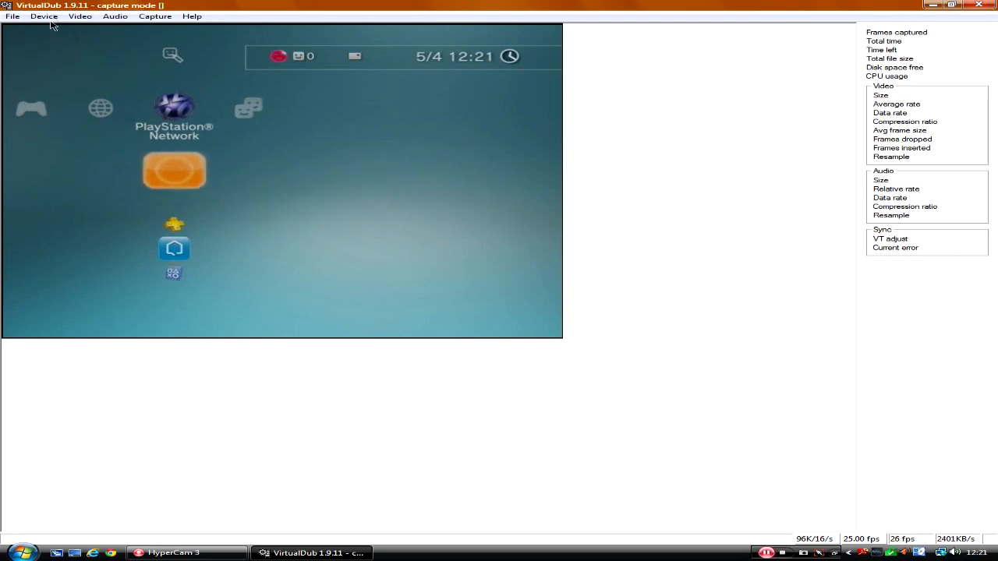
Step: Set the capture file to 2.avi in the Desktop\recording folder
{"action": "left_click", "coordinate": [83, 16]}
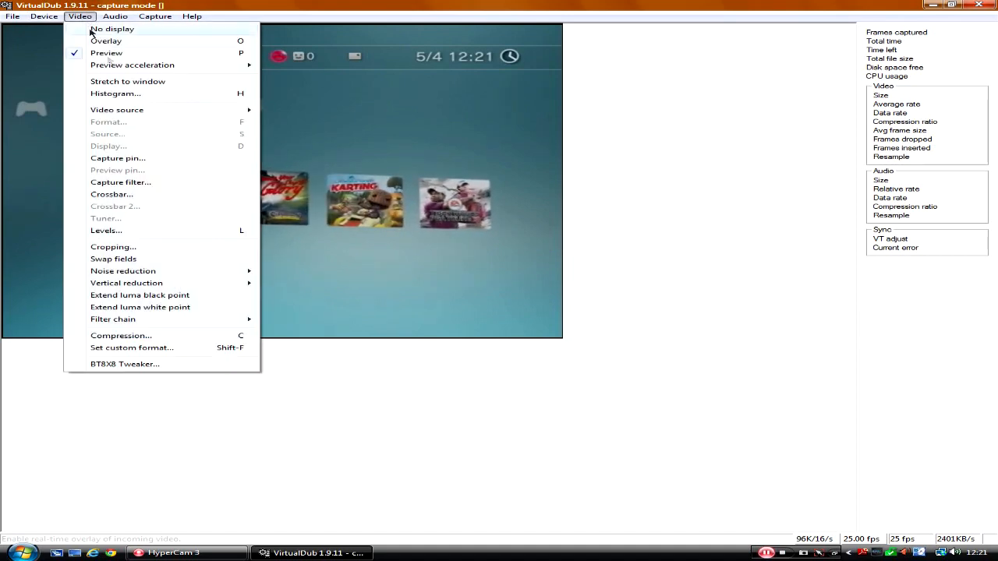
{"action": "mouse_move", "coordinate": [181, 357]}
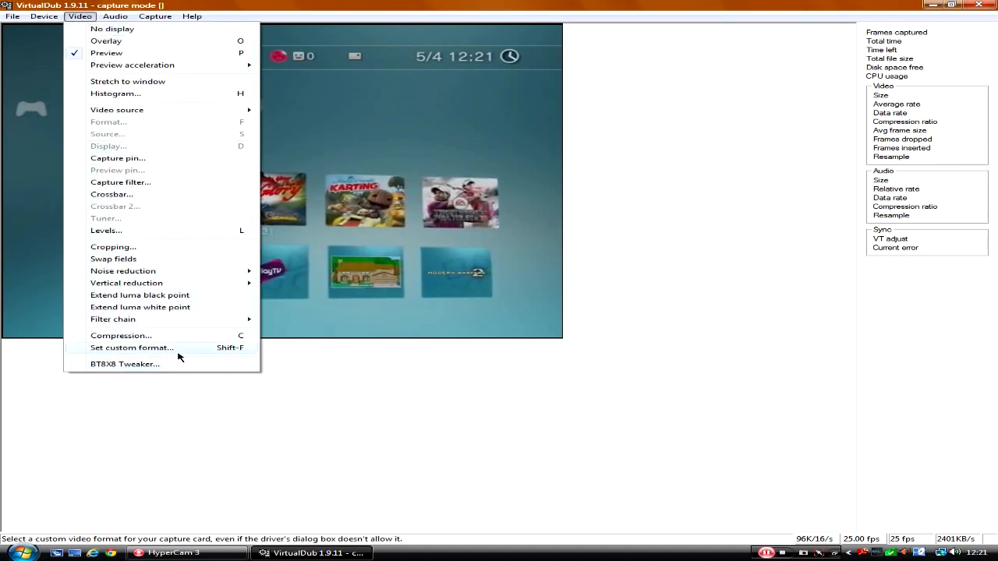
{"action": "left_click", "coordinate": [12, 16]}
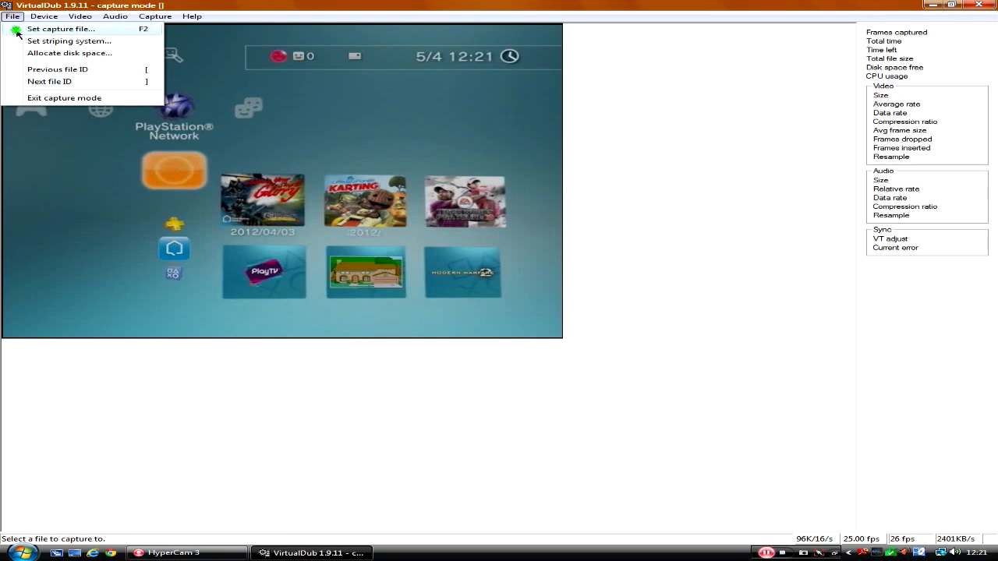
{"action": "left_click", "coordinate": [71, 28]}
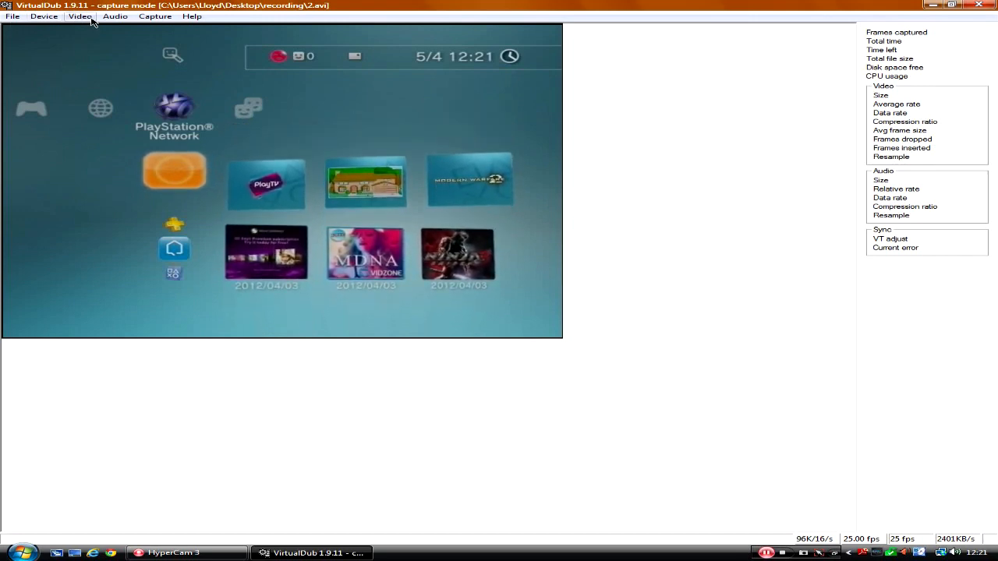
Step: Add a deinterlace filter to the capture chain, set to blend fields and keep the top field
{"action": "left_click", "coordinate": [78, 19]}
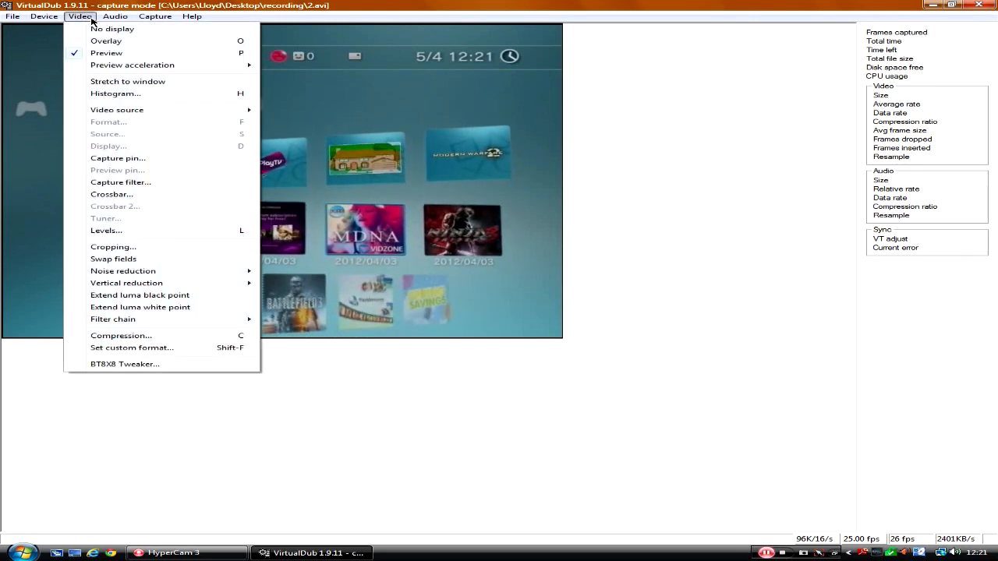
{"action": "mouse_move", "coordinate": [112, 318]}
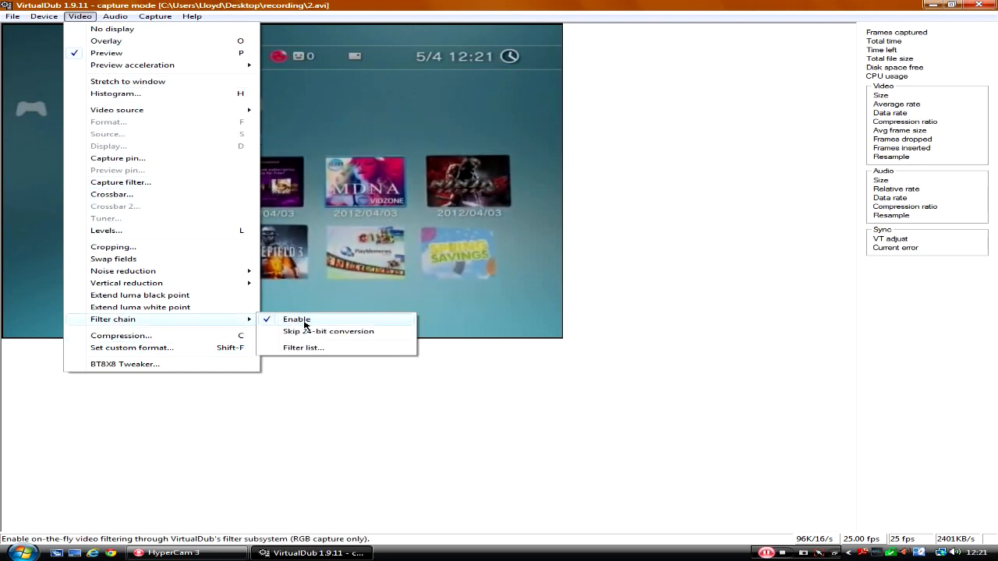
{"action": "left_click", "coordinate": [303, 346]}
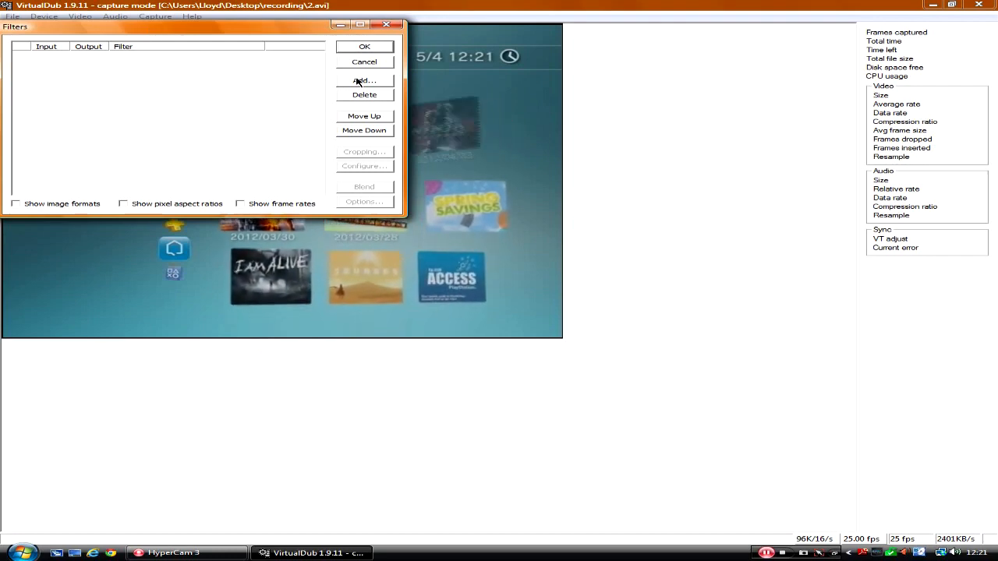
{"action": "left_click", "coordinate": [365, 81]}
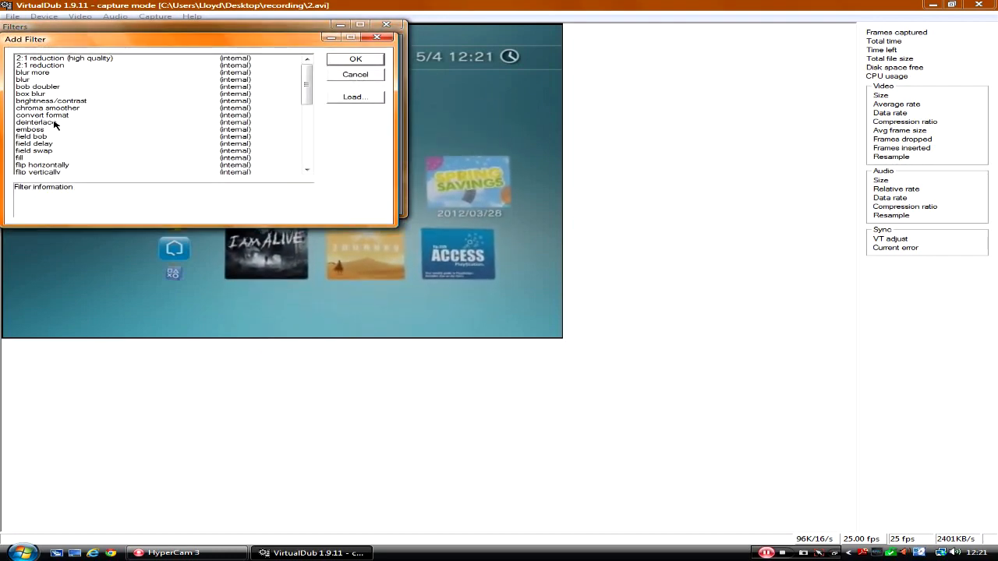
{"action": "left_click", "coordinate": [34, 122]}
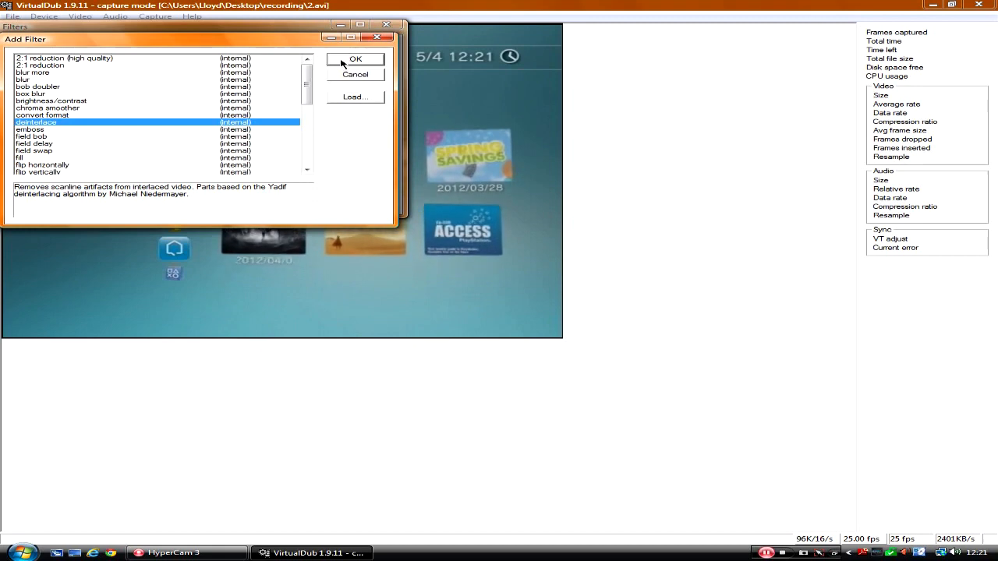
{"action": "left_click", "coordinate": [360, 59]}
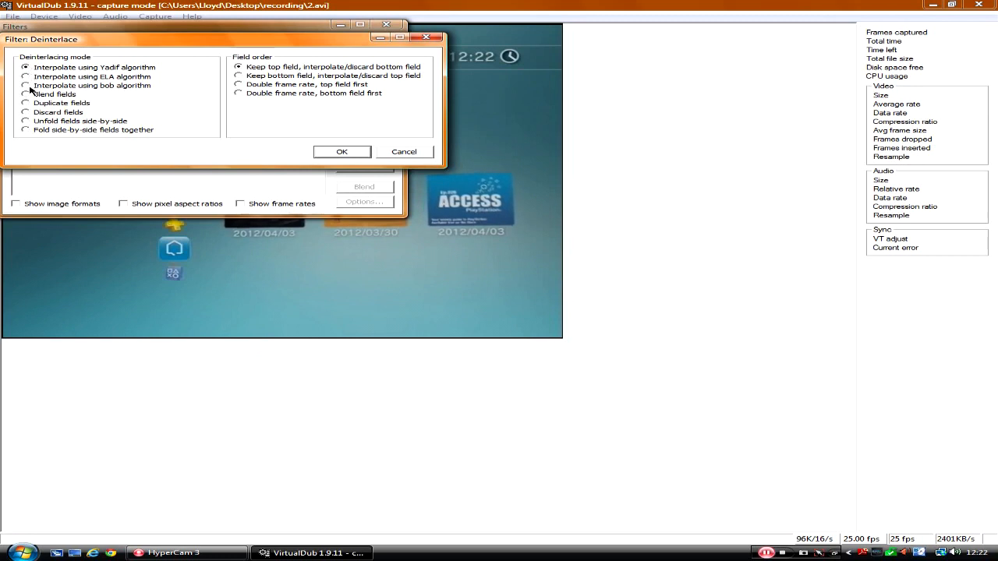
{"action": "left_click", "coordinate": [25, 93]}
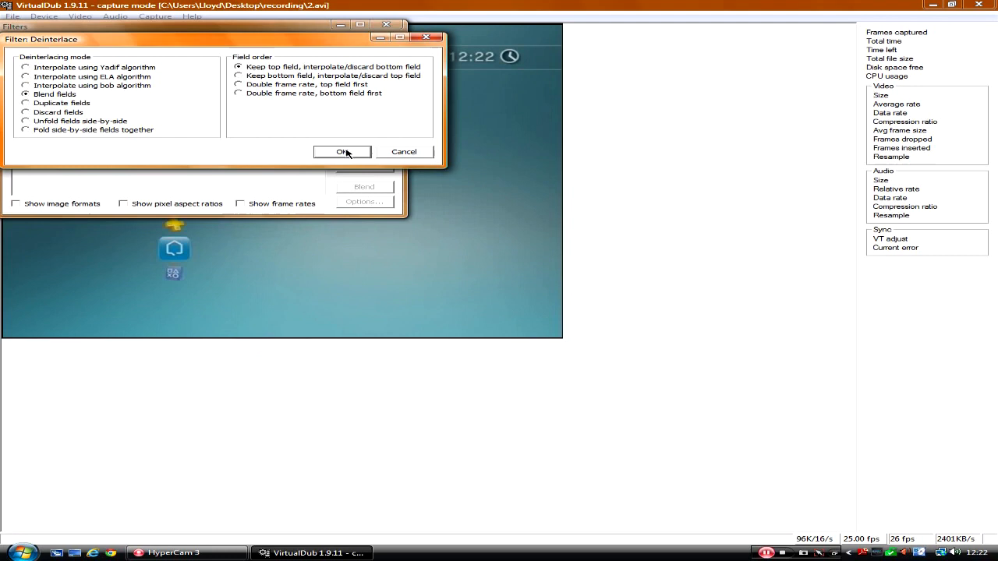
{"action": "left_click", "coordinate": [343, 151]}
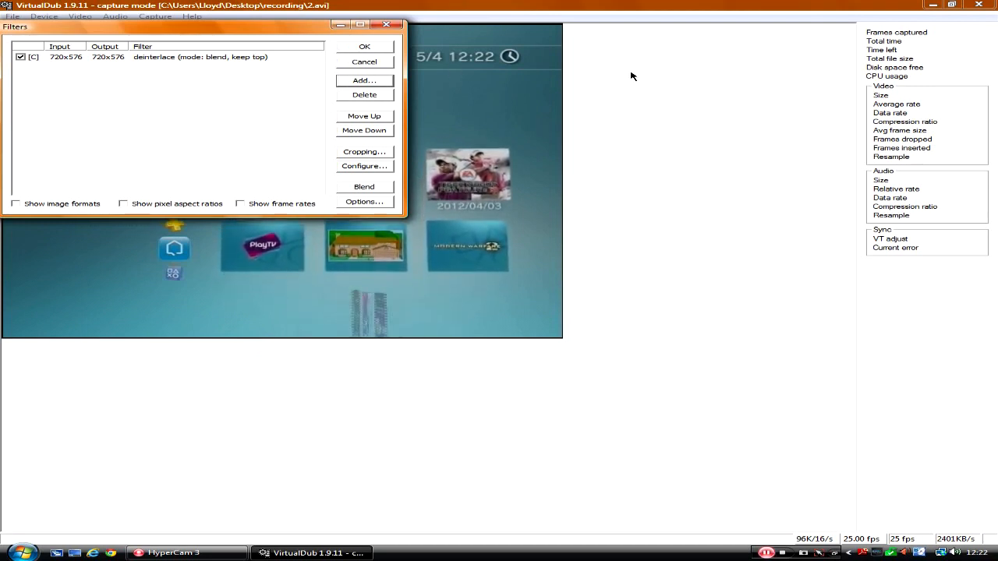
Step: Try another filter from further down the list, cancel it, and accept the chain with only deinterlace
{"action": "left_click", "coordinate": [365, 81]}
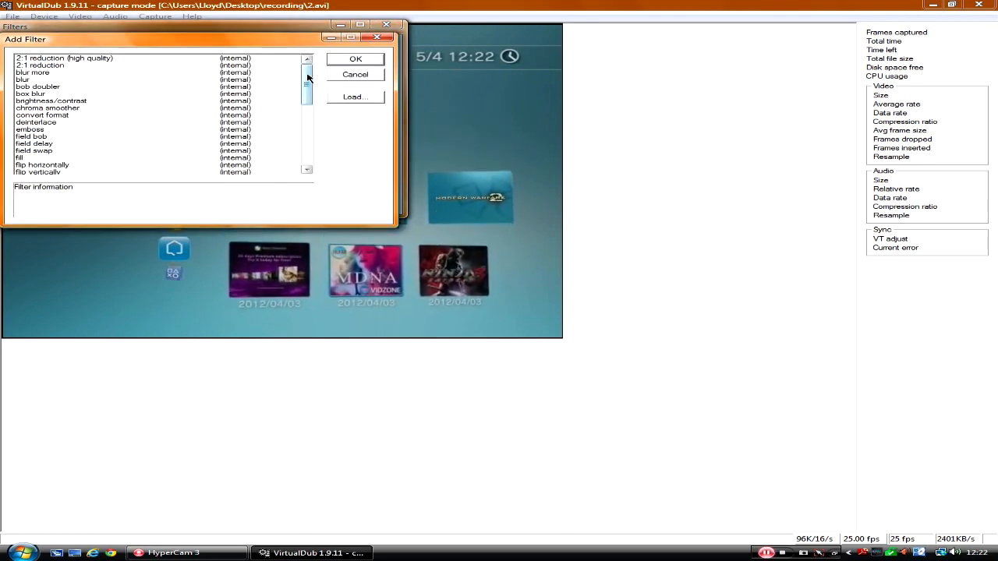
{"action": "left_click_drag", "start_coordinate": [305, 81], "coordinate": [306, 132]}
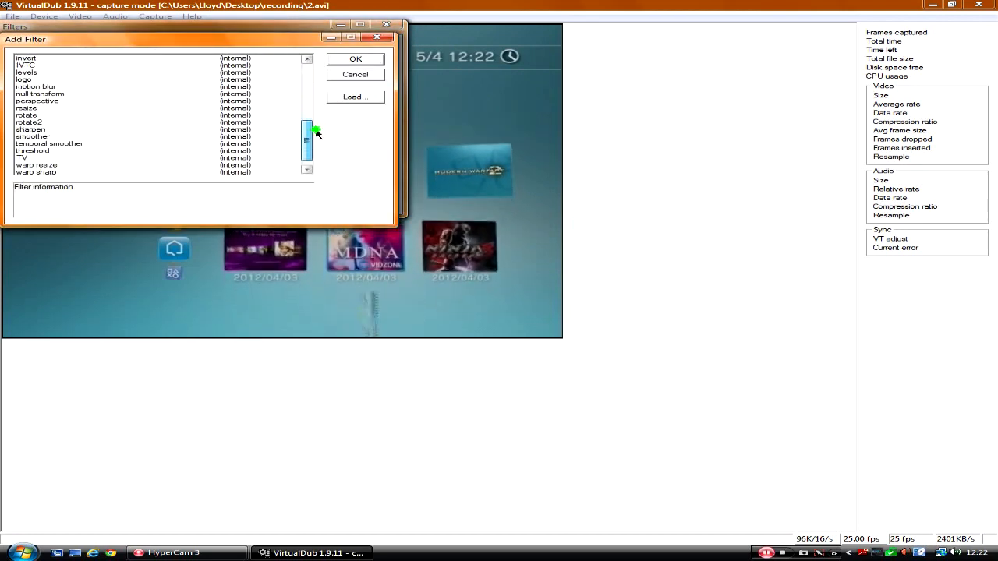
{"action": "left_click", "coordinate": [32, 130]}
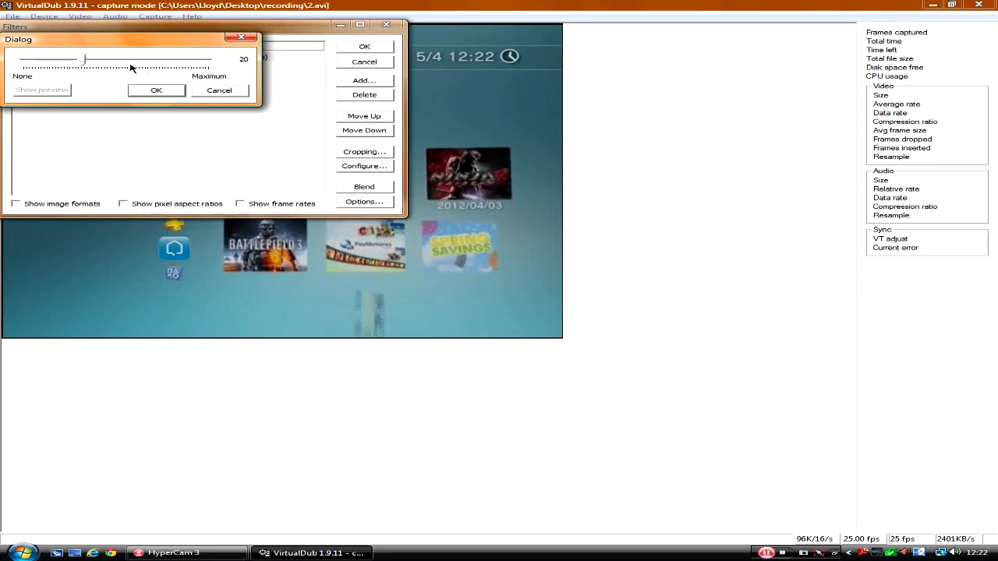
{"action": "left_click", "coordinate": [156, 89]}
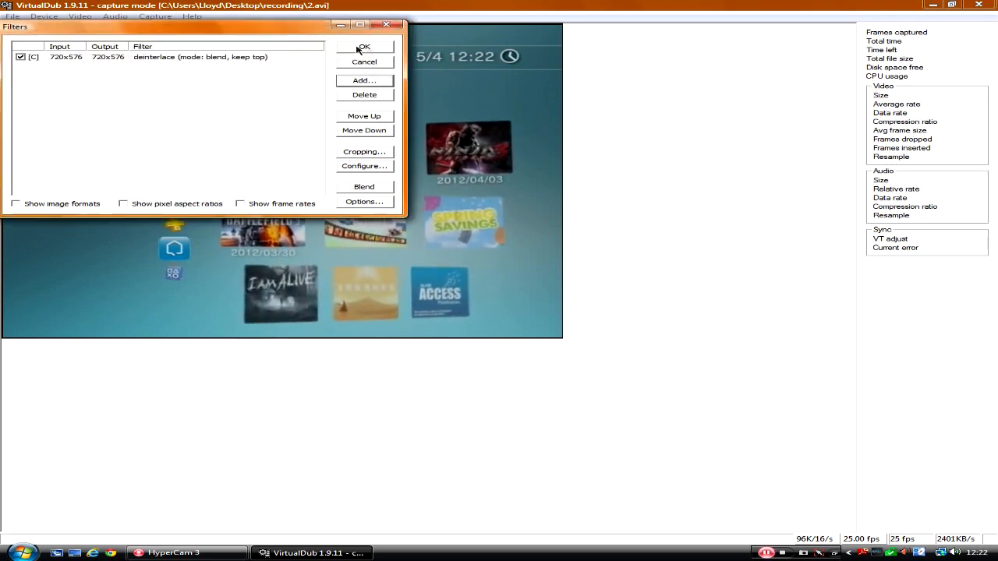
{"action": "left_click", "coordinate": [365, 45]}
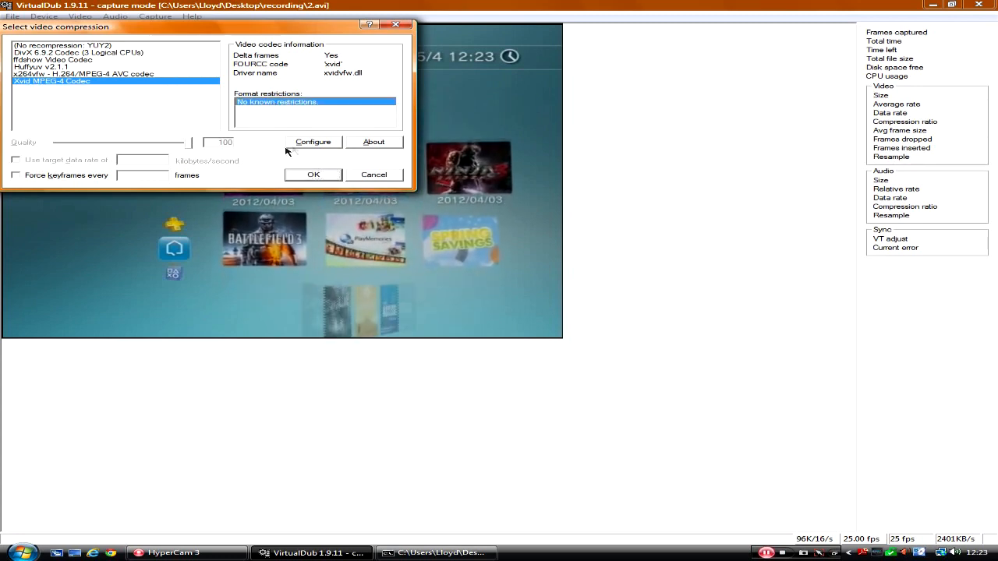
Step: Review the Xvid MPEG-4 codec's settings, keep single-pass encoding, and confirm Xvid compression
{"action": "left_click", "coordinate": [312, 141]}
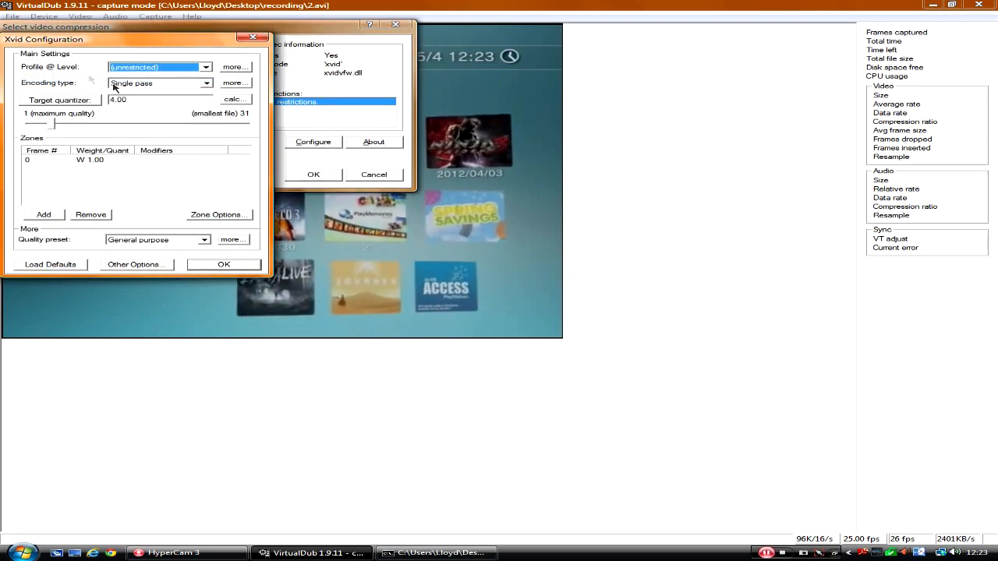
{"action": "left_click", "coordinate": [224, 265]}
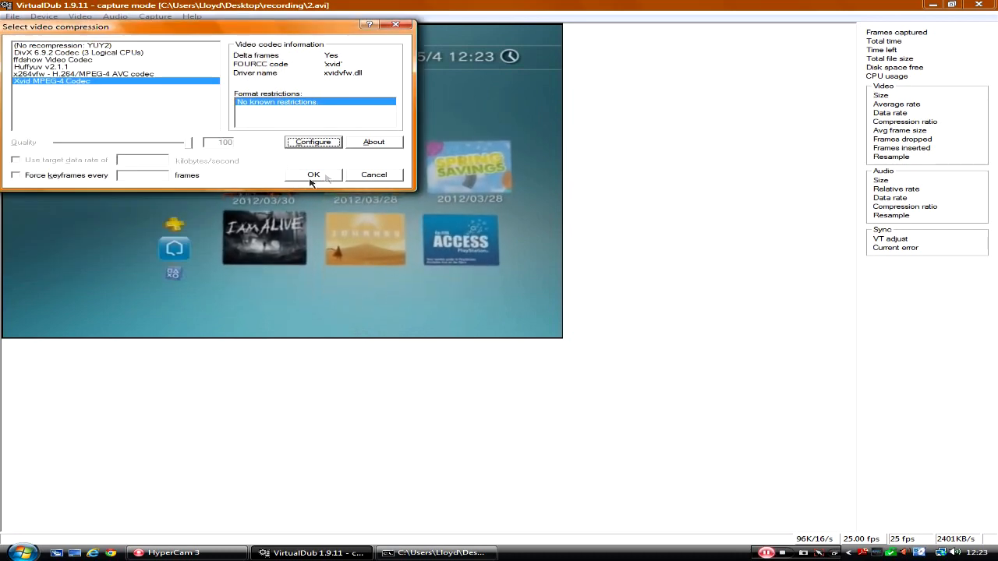
{"action": "left_click", "coordinate": [312, 174]}
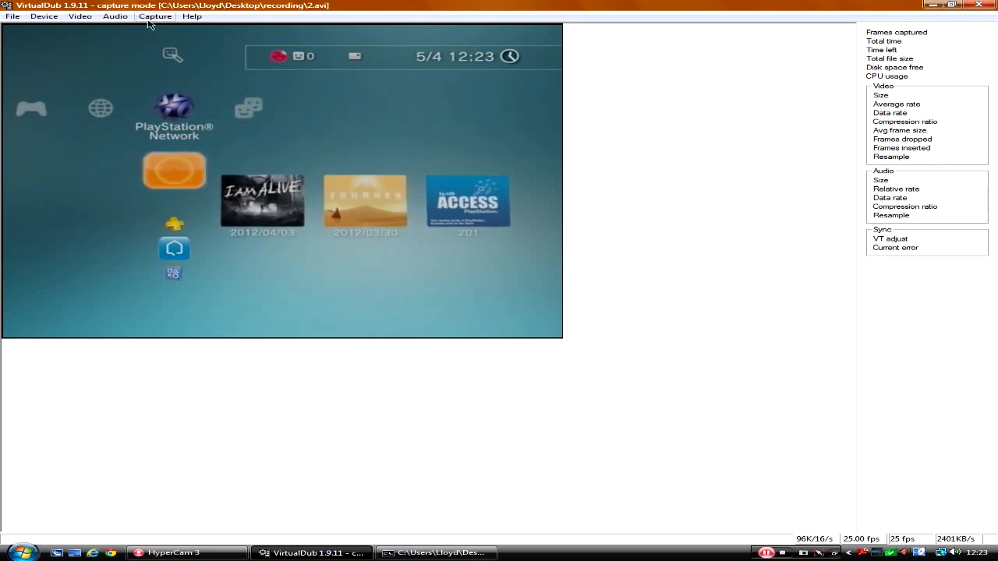
Step: Start capturing the PlayStation 3 video to 2.avi from the Capture menu
{"action": "left_click", "coordinate": [166, 16]}
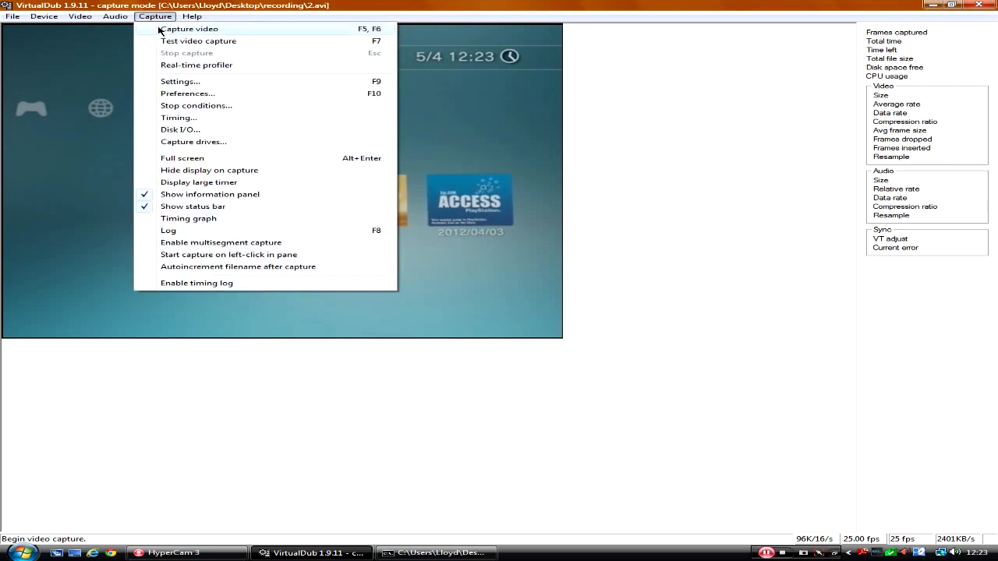
{"action": "left_click", "coordinate": [181, 28]}
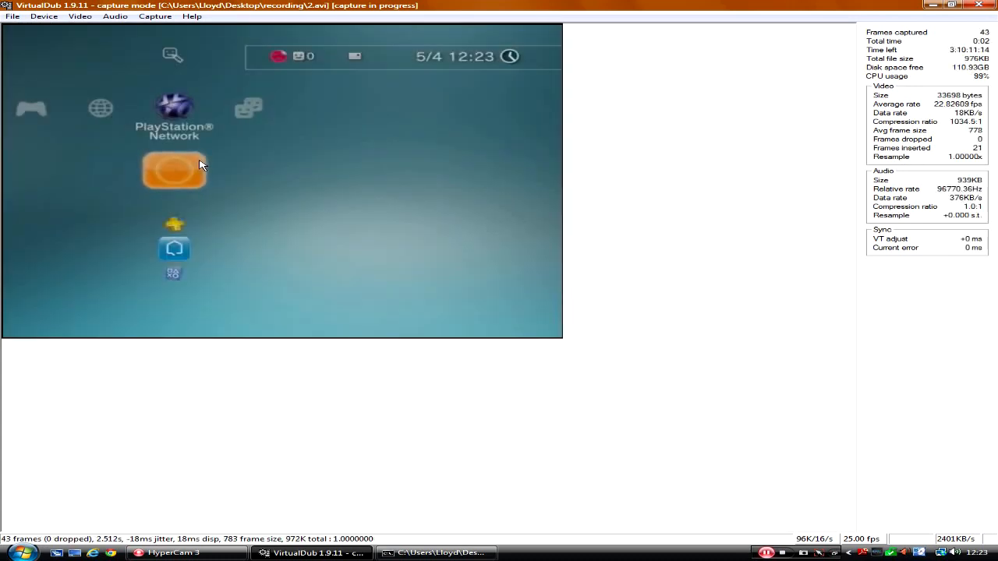